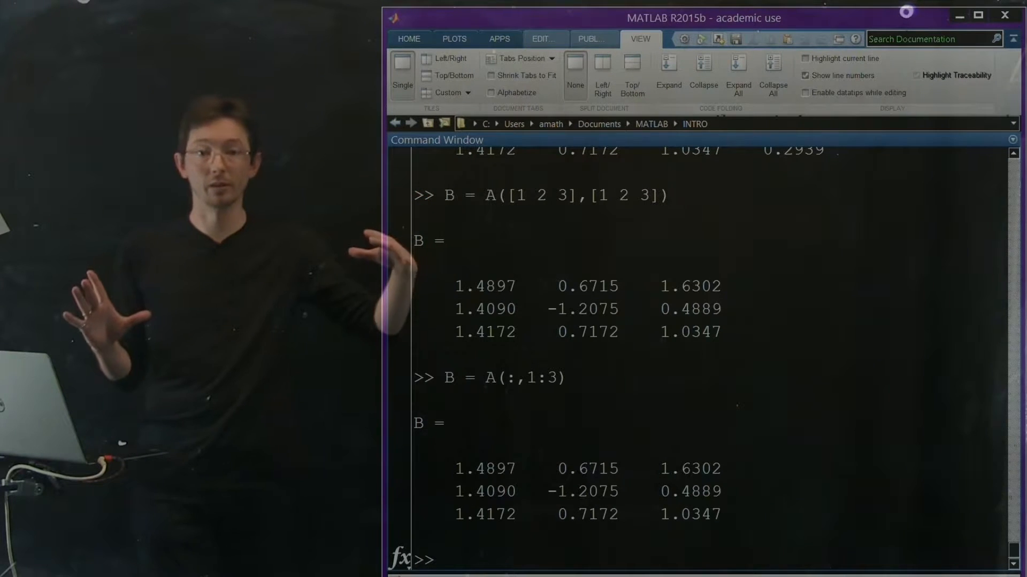
Step: Check the size of A, which returns 3 4
text(size(A)
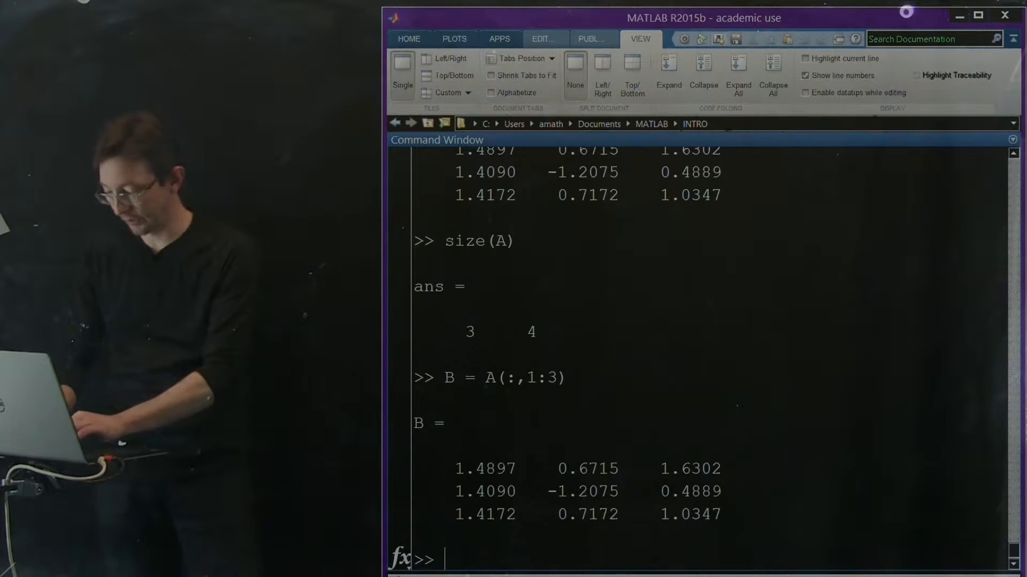
Step: Copy B into C and compute D = C.^2 as C squared element by element
text(C = B)
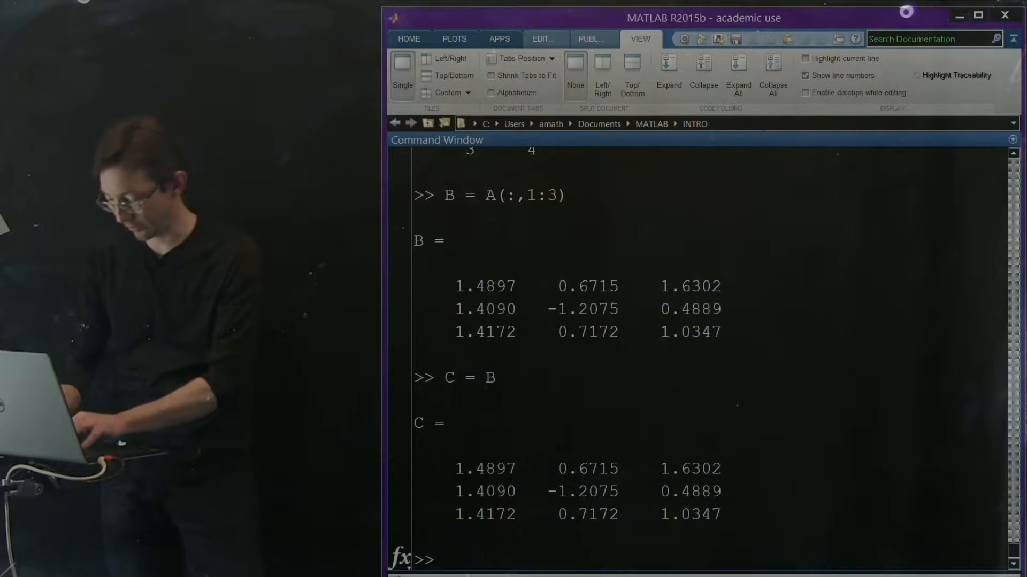
text(D =)
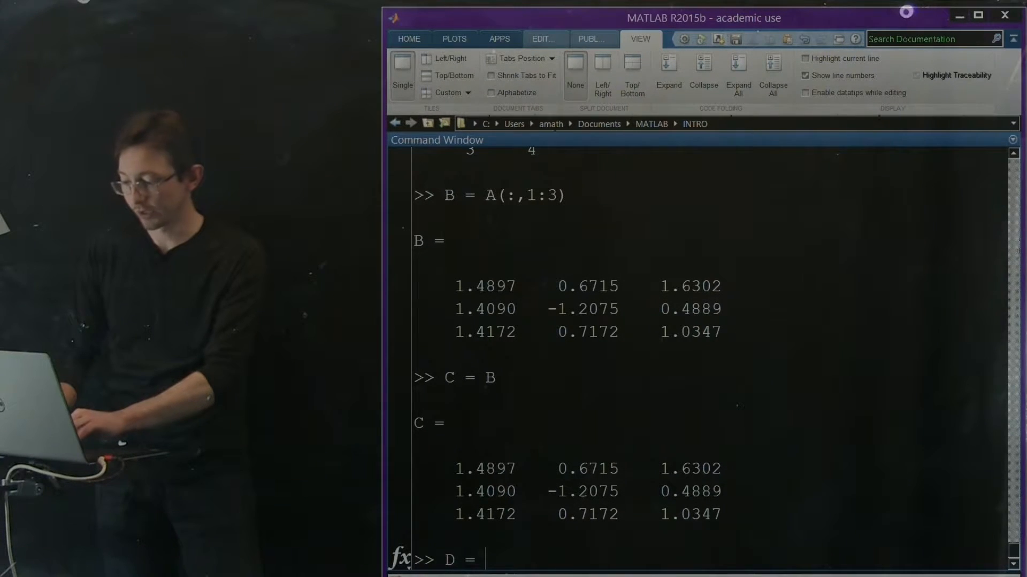
text(C.^)
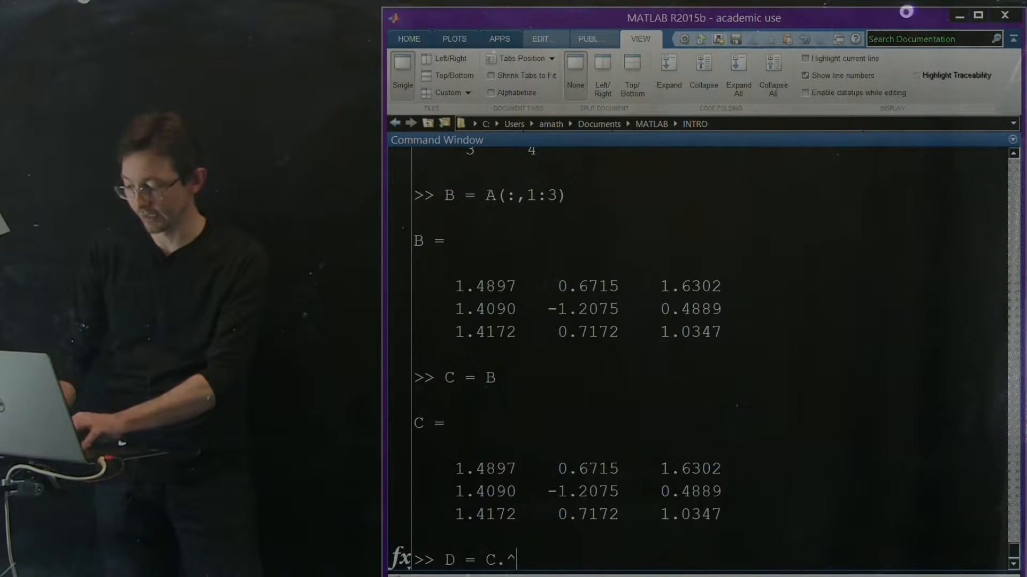
key(Return)
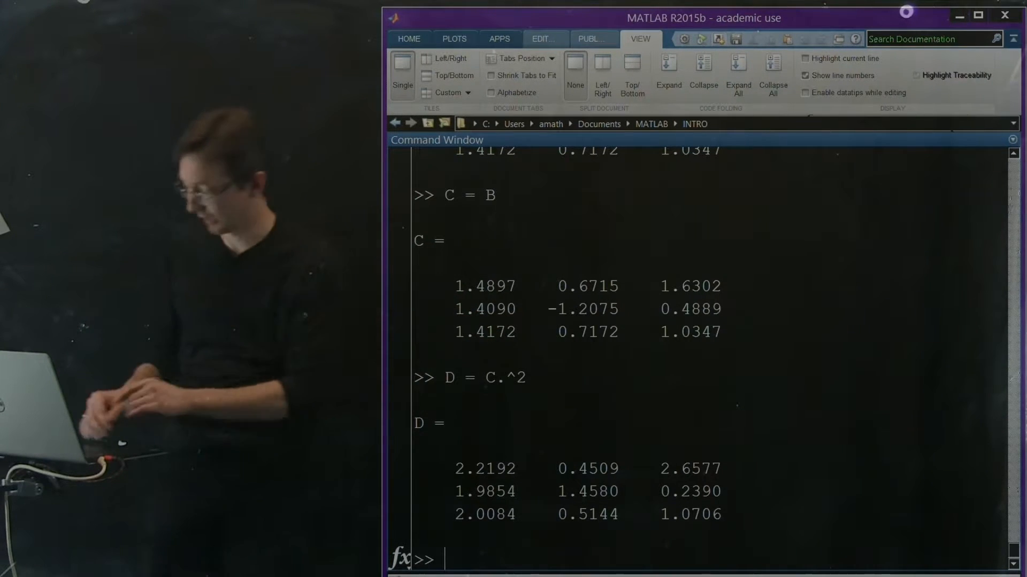
Step: Compute E = C+D, the matrix product C*D, and size(D), which returns 3 3
text(C+D)
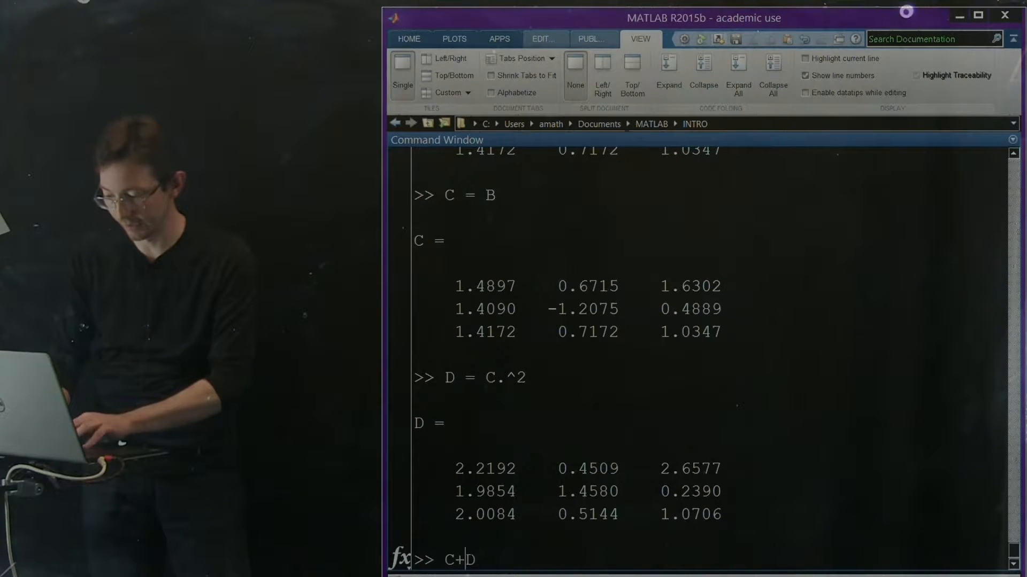
text(E = )
key(Return)
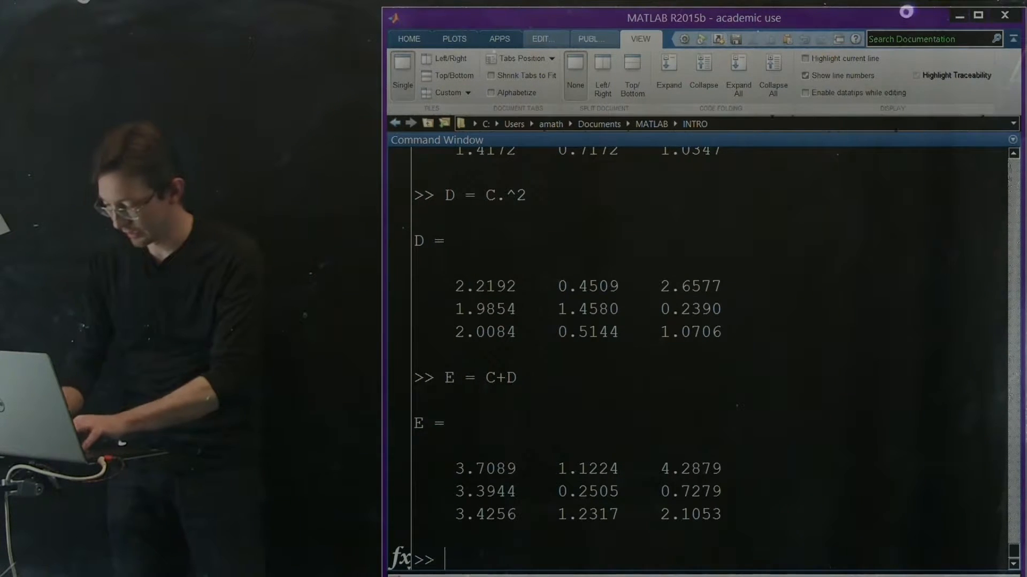
text(C*D)
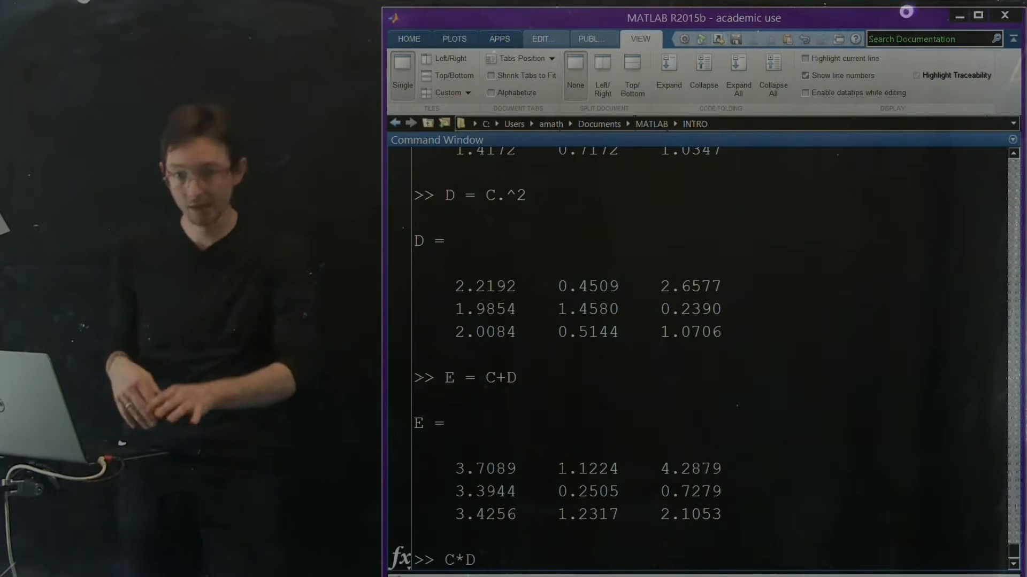
key(Return)
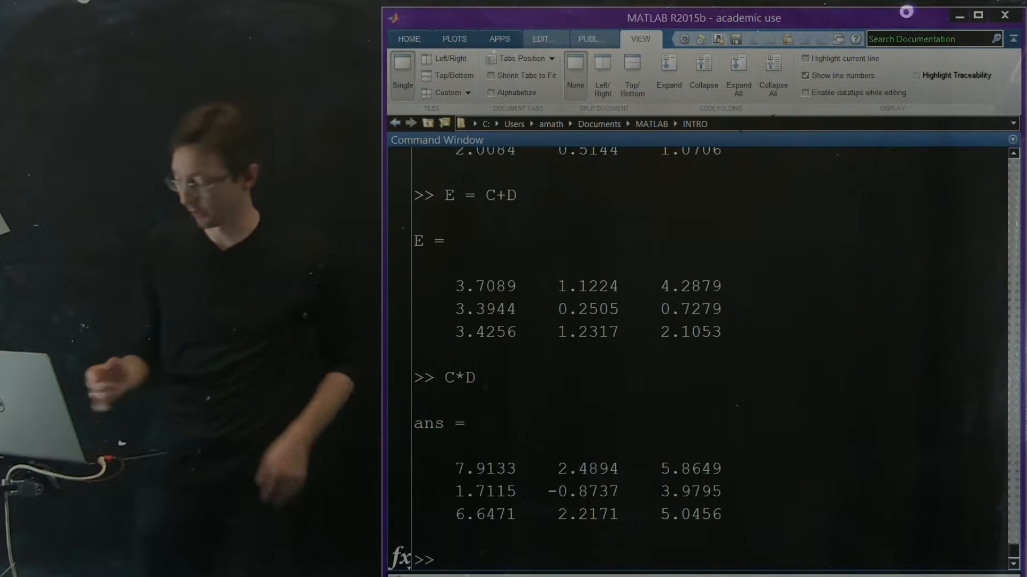
text(size()
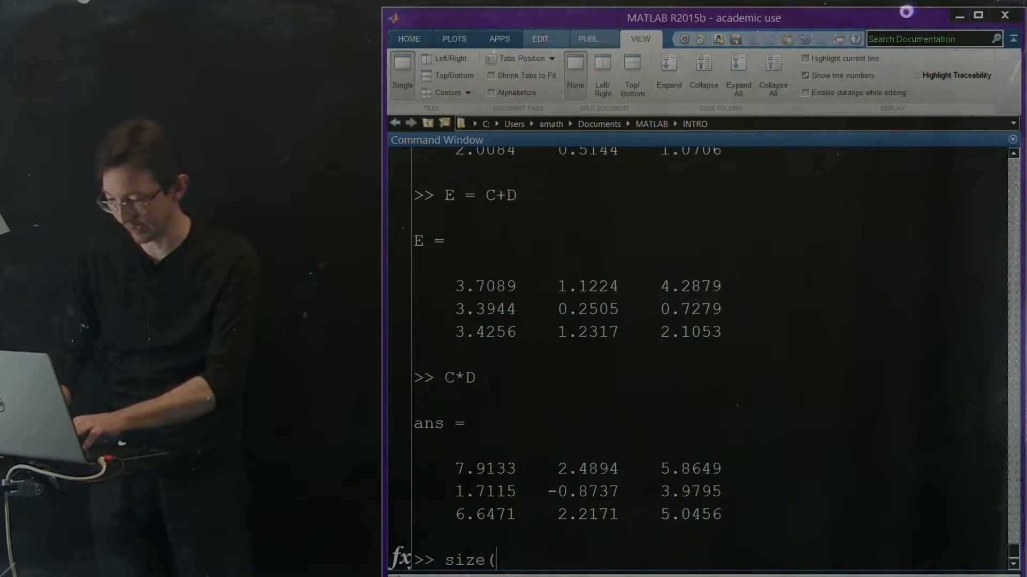
key(Return)
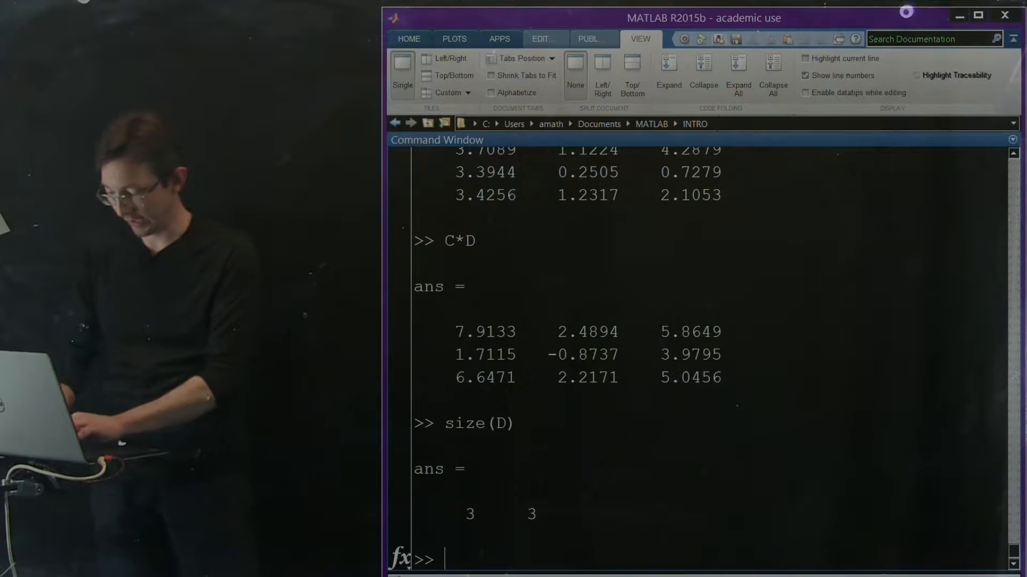
Step: Show and scroll through the help text for size, then run help size again
text(help size)
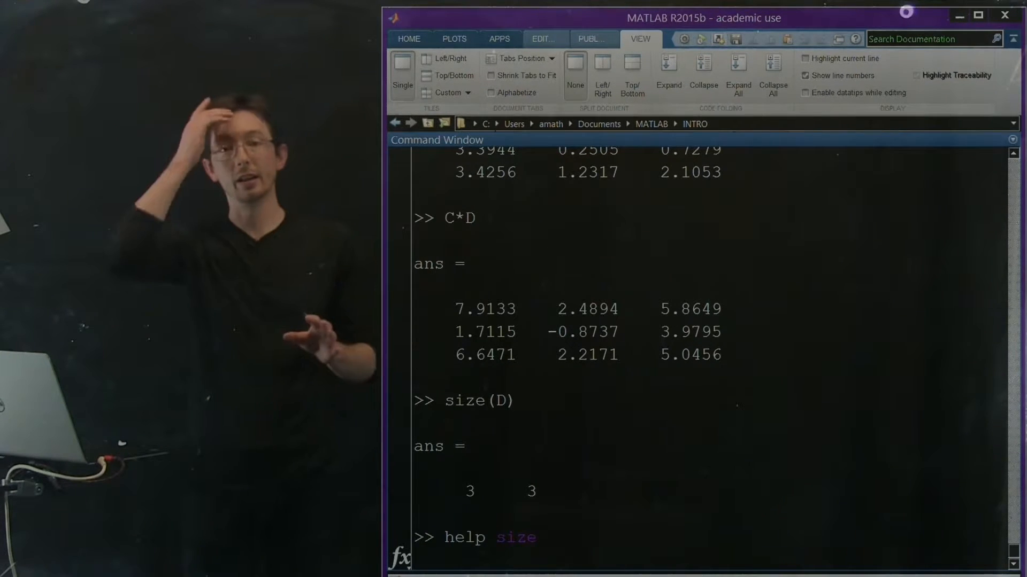
key(Return)
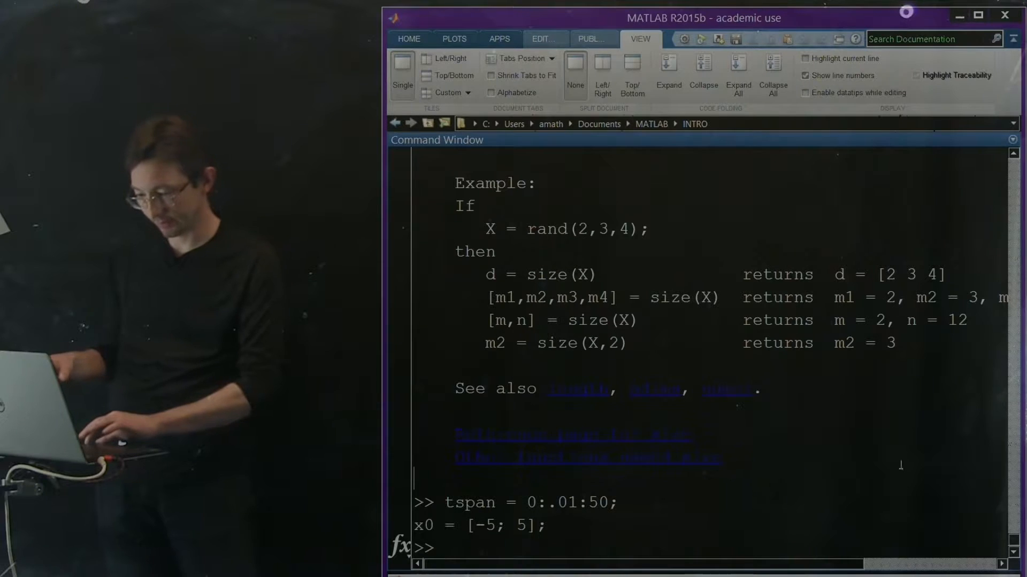
scroll(up, 3)
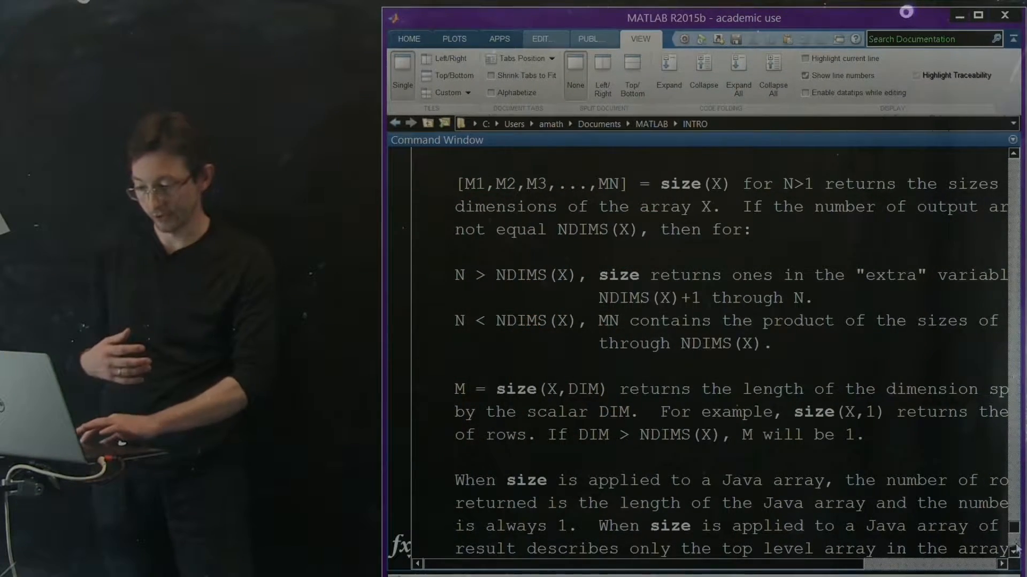
scroll(down, 3)
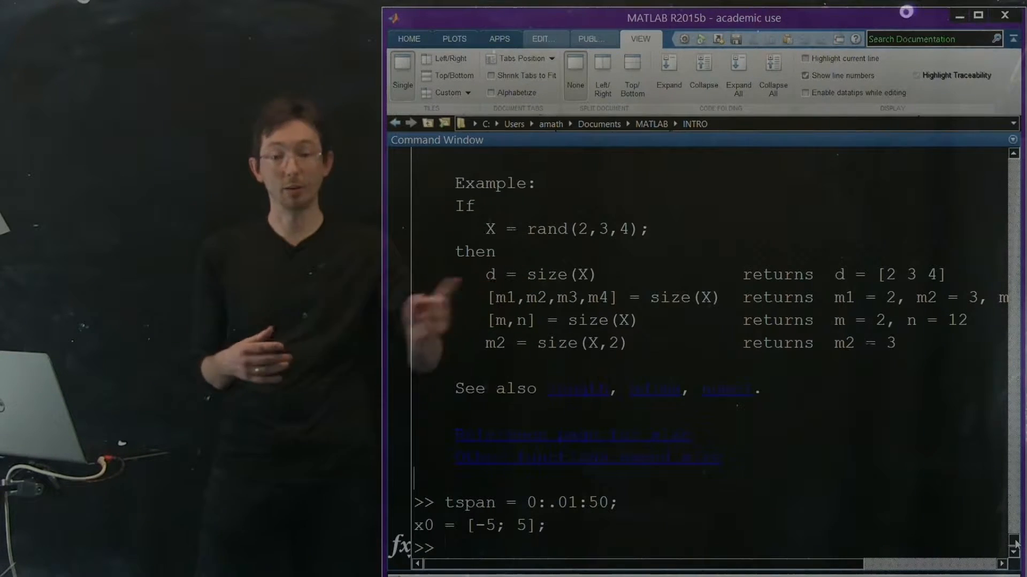
text(help siz)
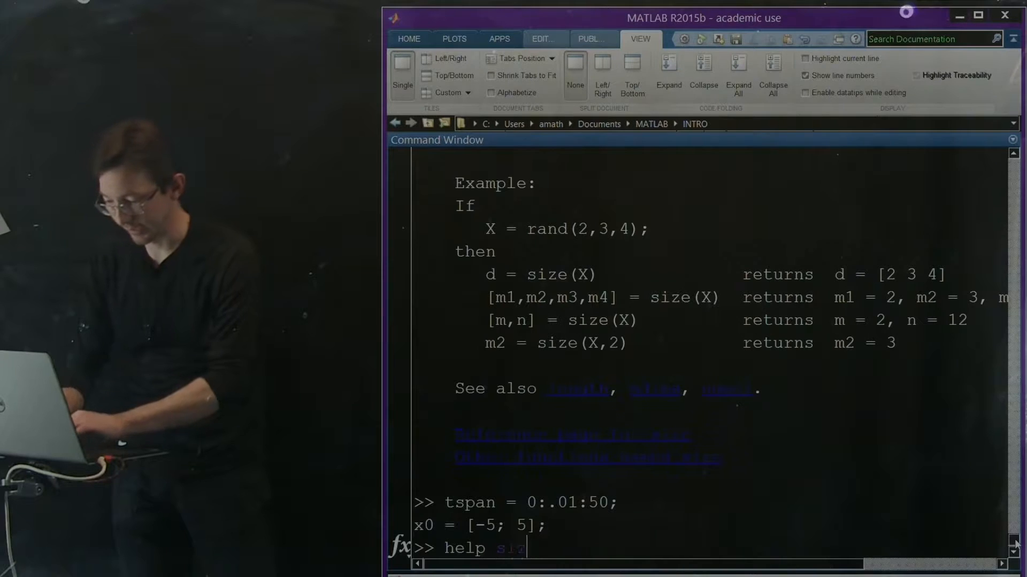
key(Return)
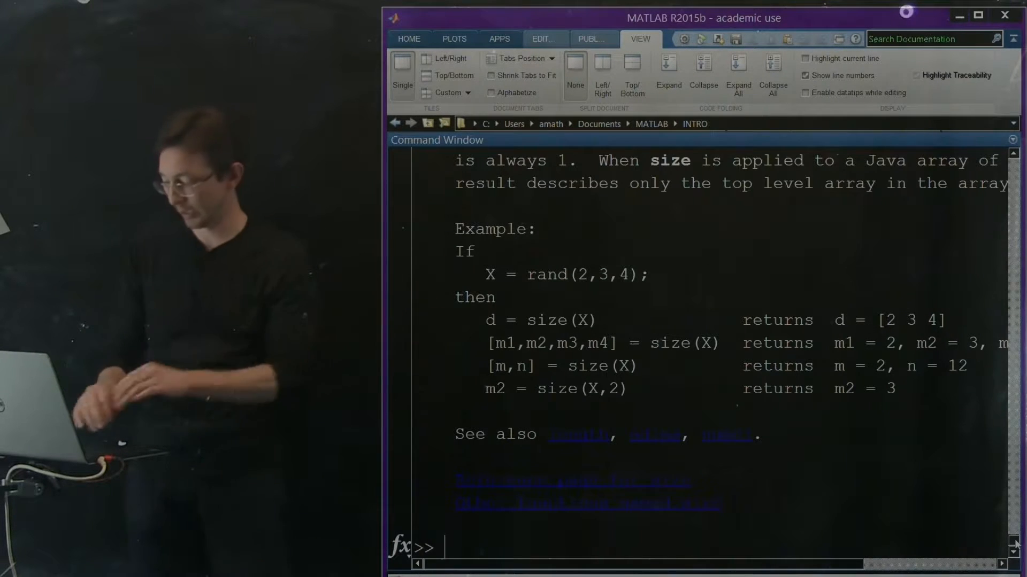
text(doc size)
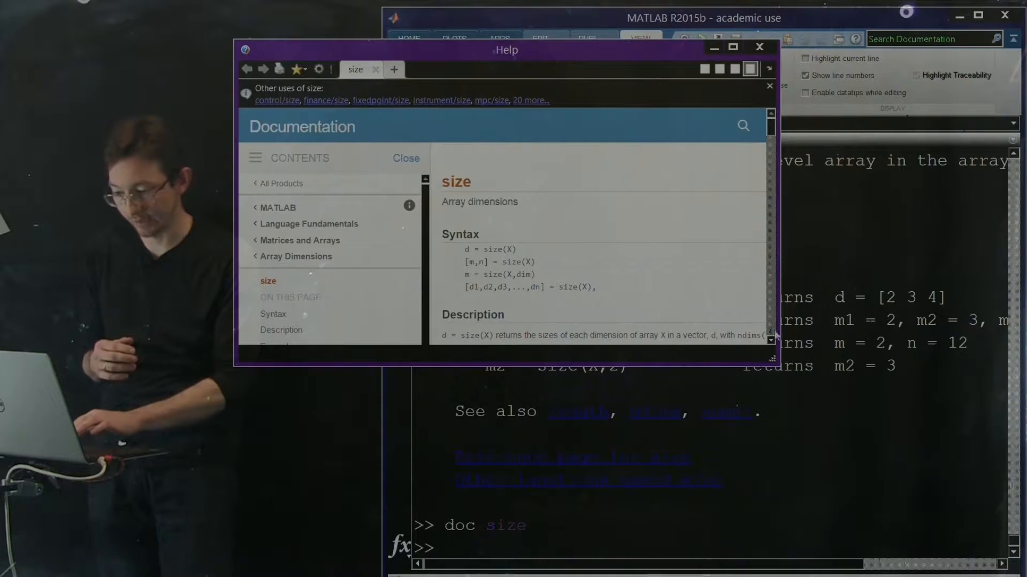
scroll(down, 3)
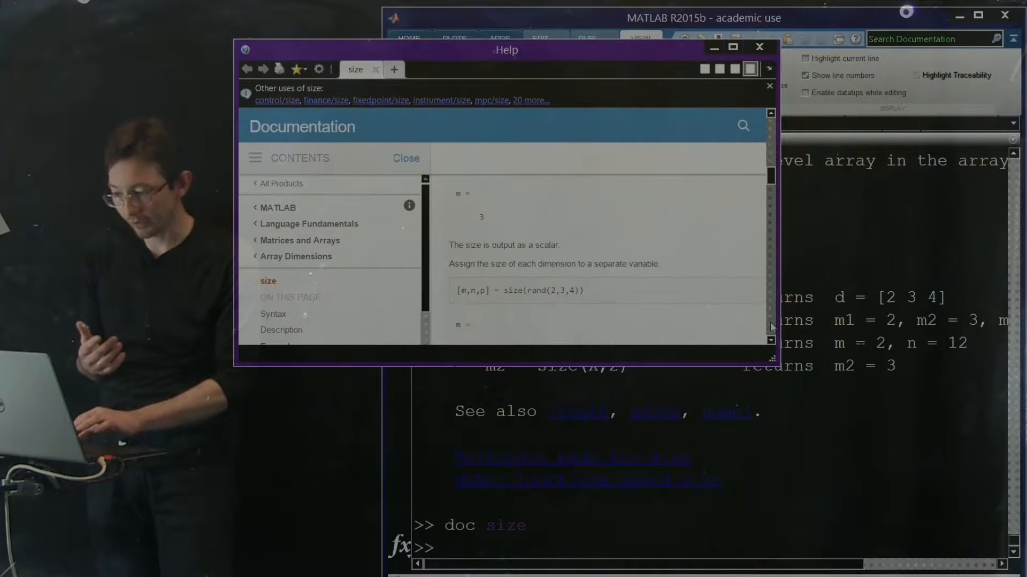
scroll(up, 3)
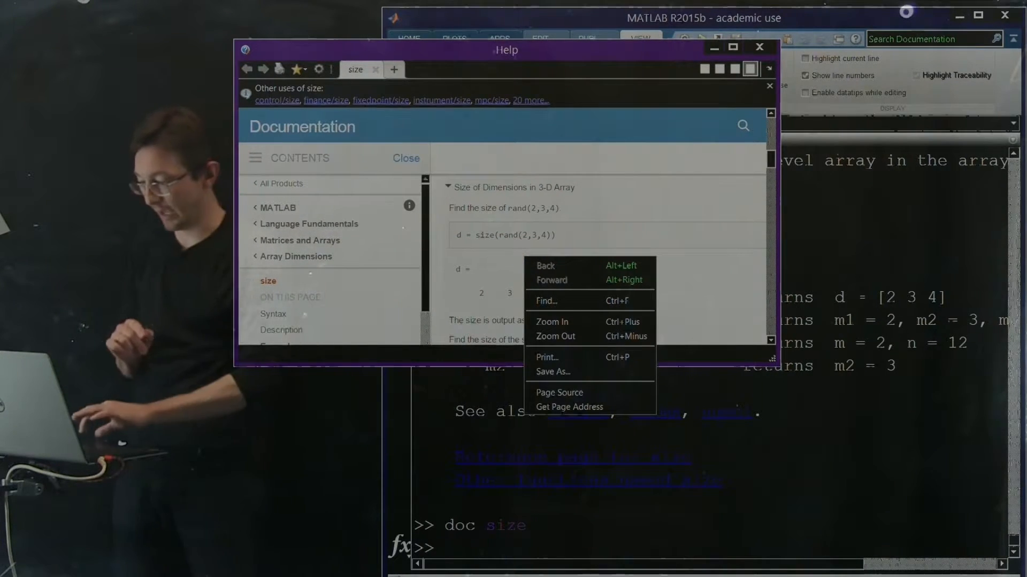
click(473, 283)
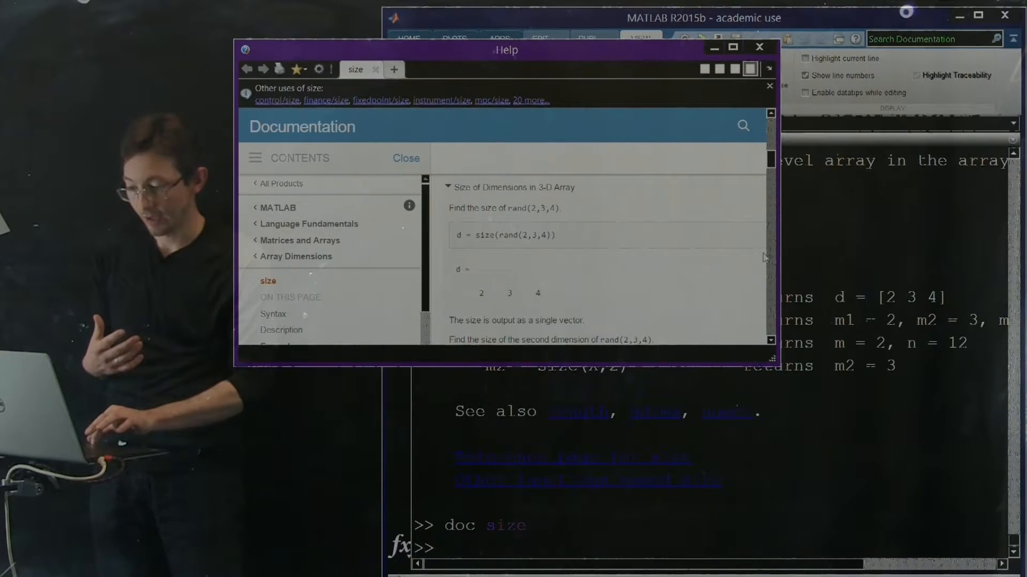
scroll(down, 3)
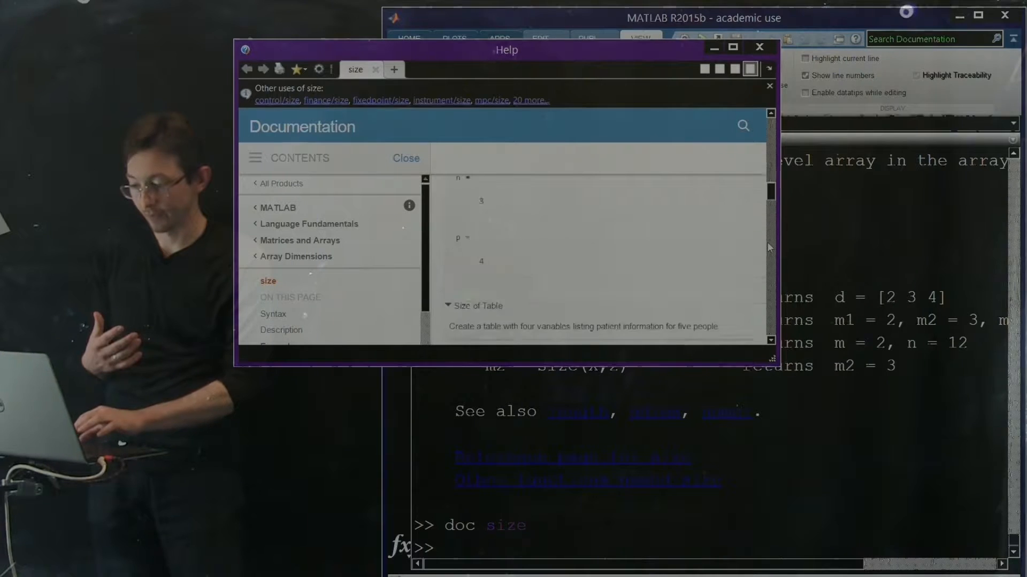
scroll(down, 3)
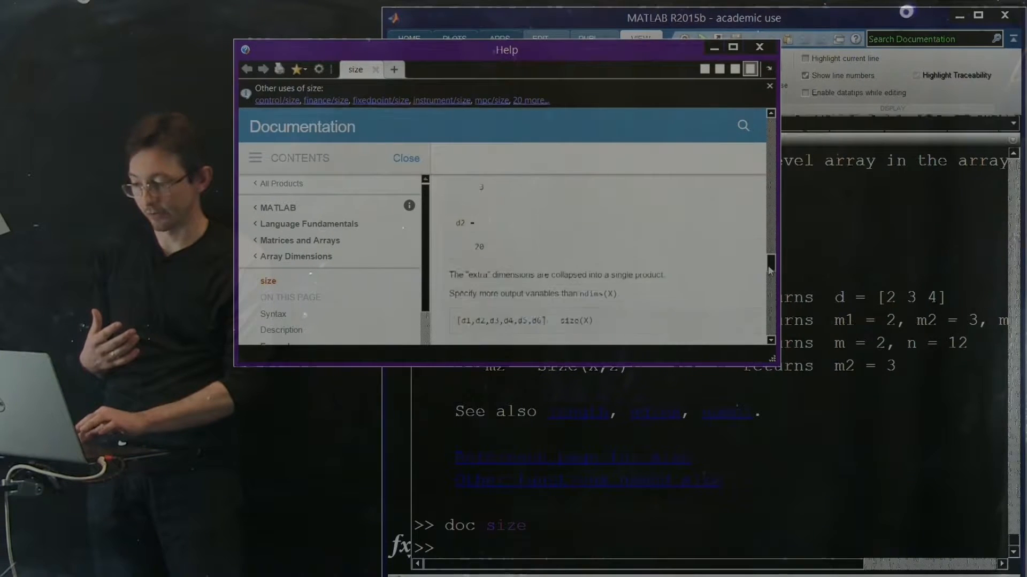
scroll(down, 3)
text(doc size)
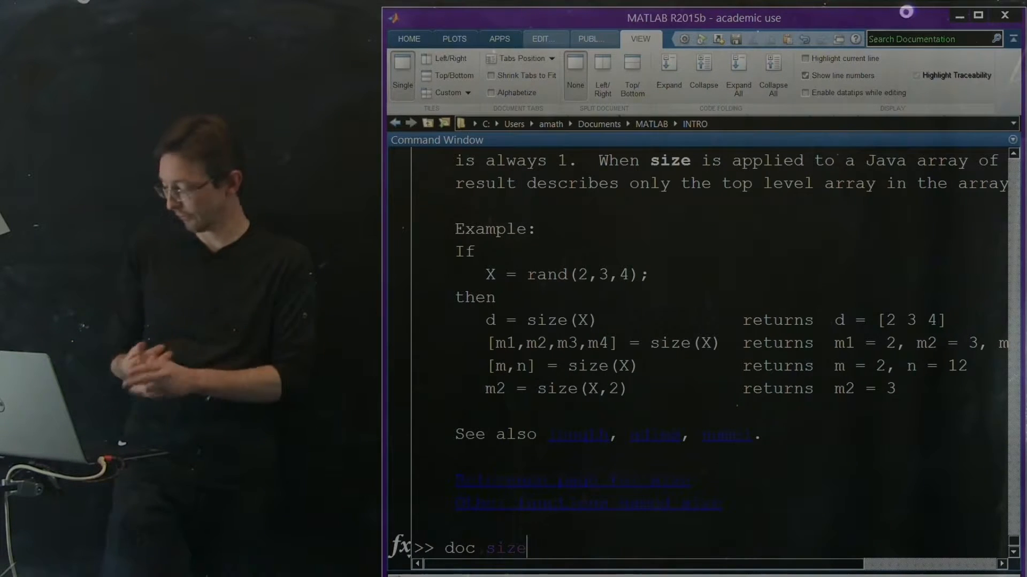
key(Backspace)
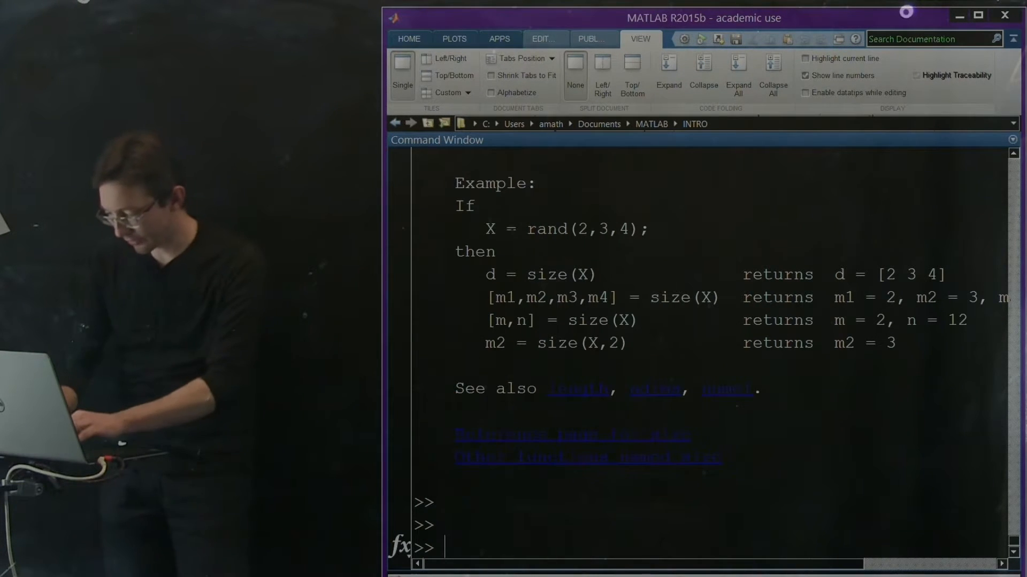
Step: Define x as the range 1:7
text(x =)
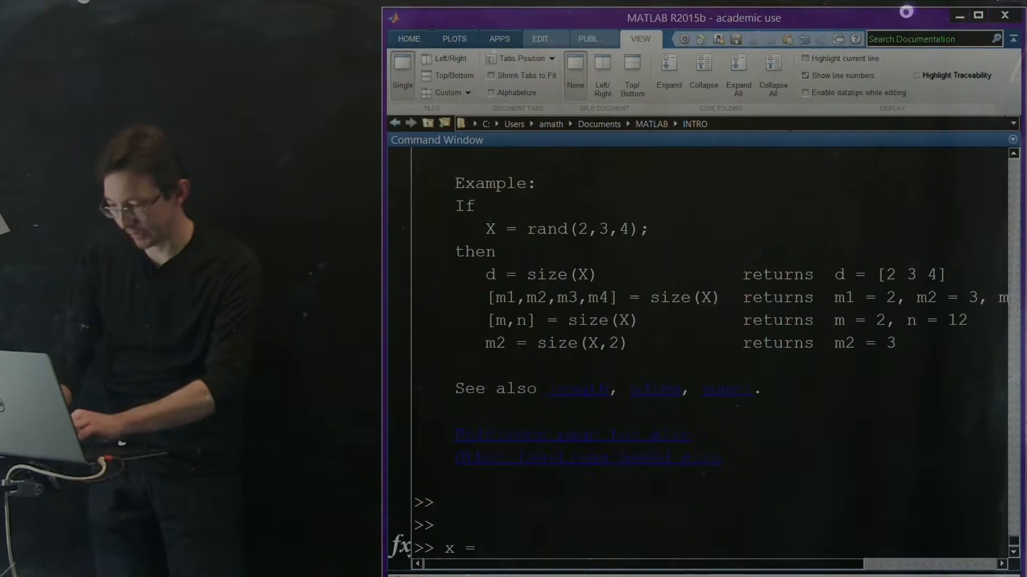
text(1:)
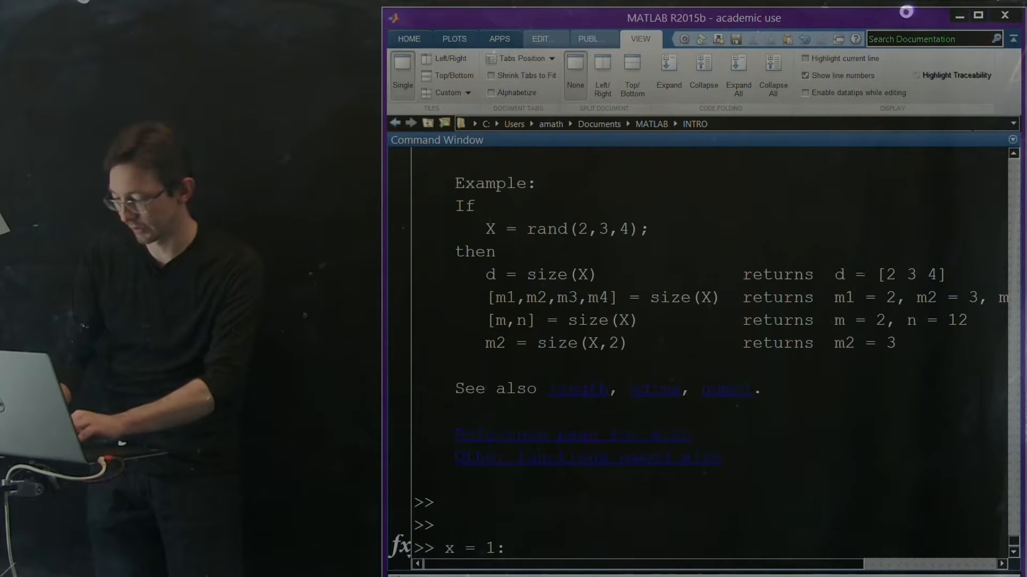
text(7)
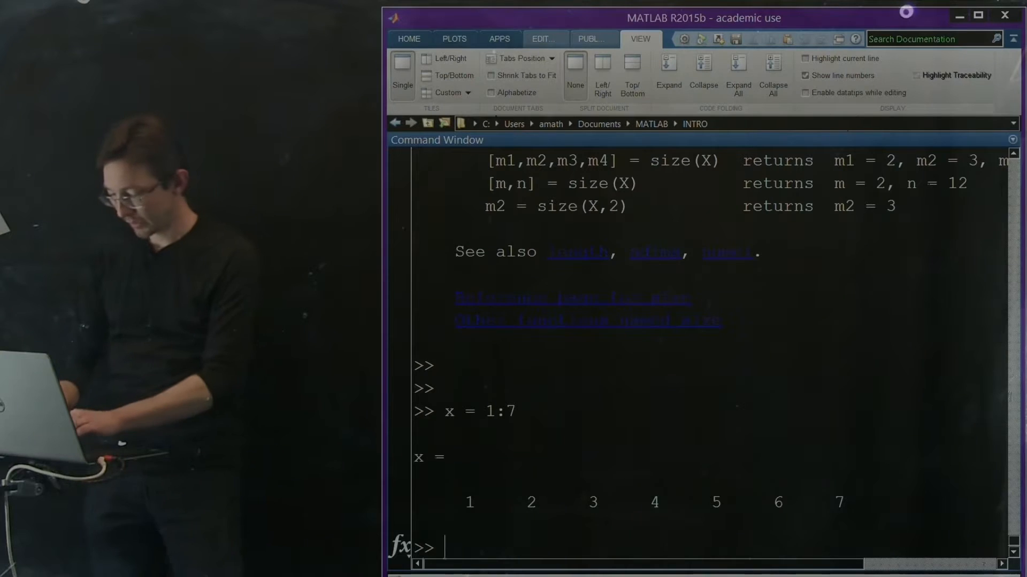
Step: Slice every second element with y = x(1:2:end), giving 1 3 5 7
text(y =)
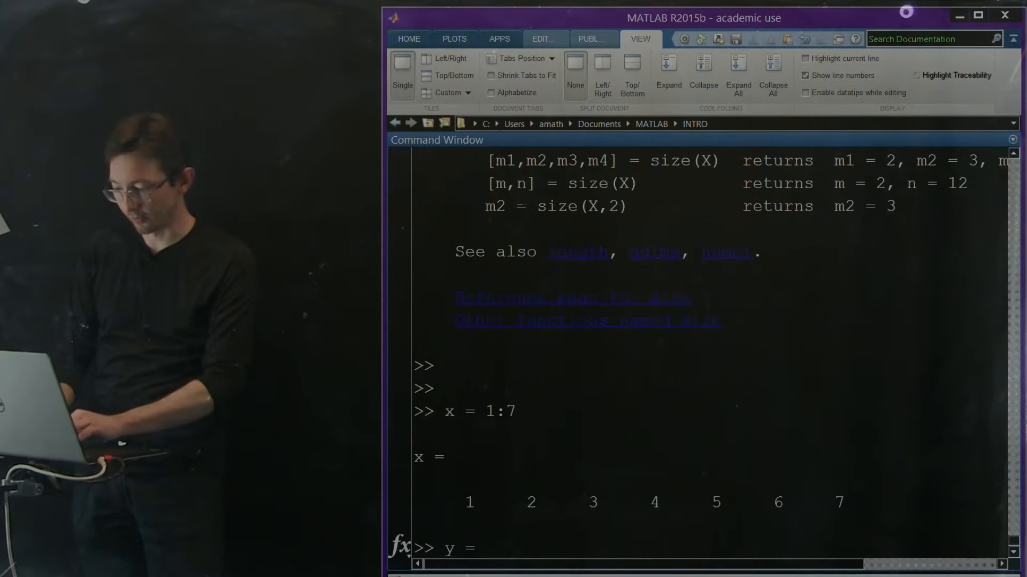
text(x())
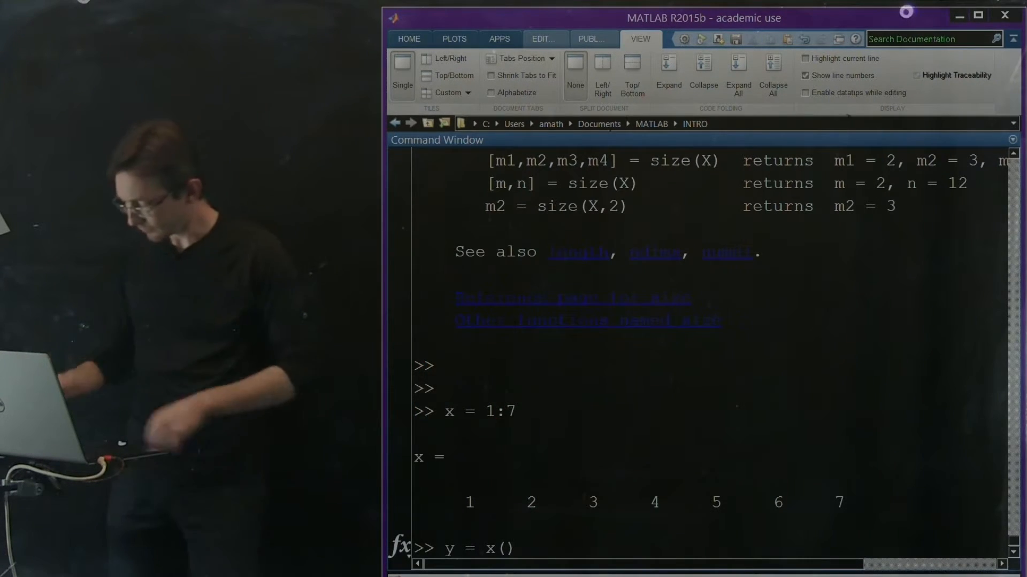
text(1)
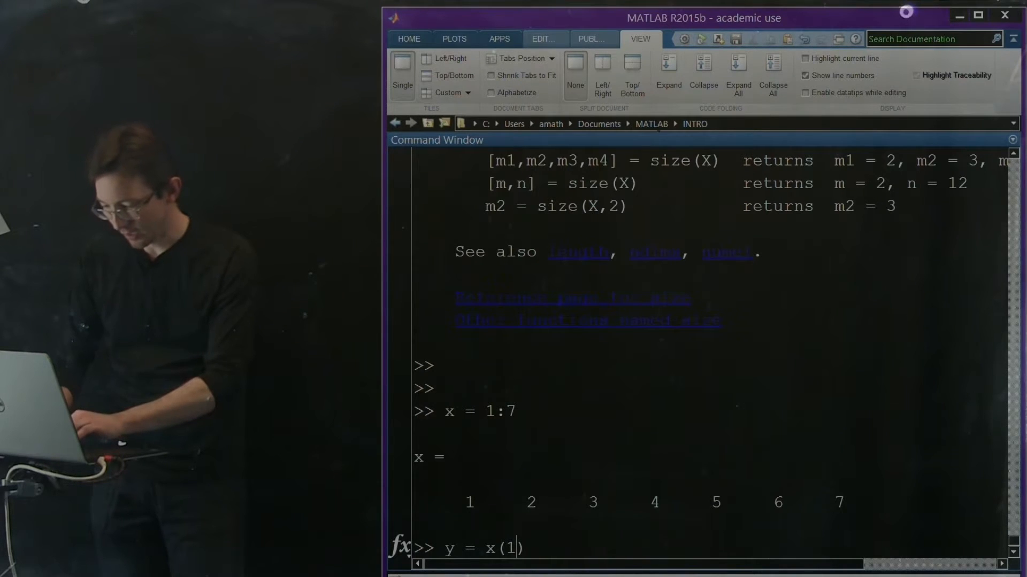
text(:)
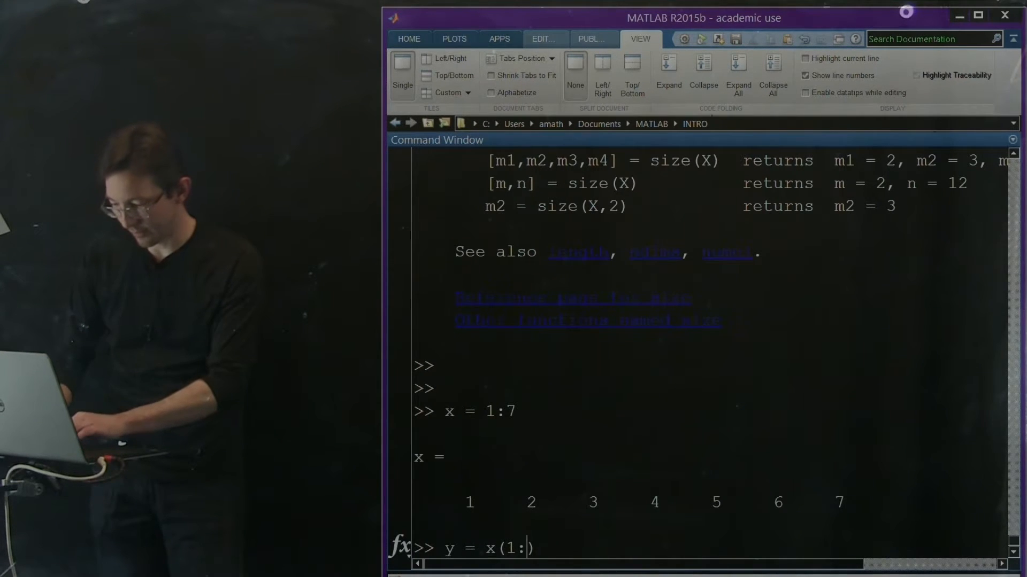
text(2))
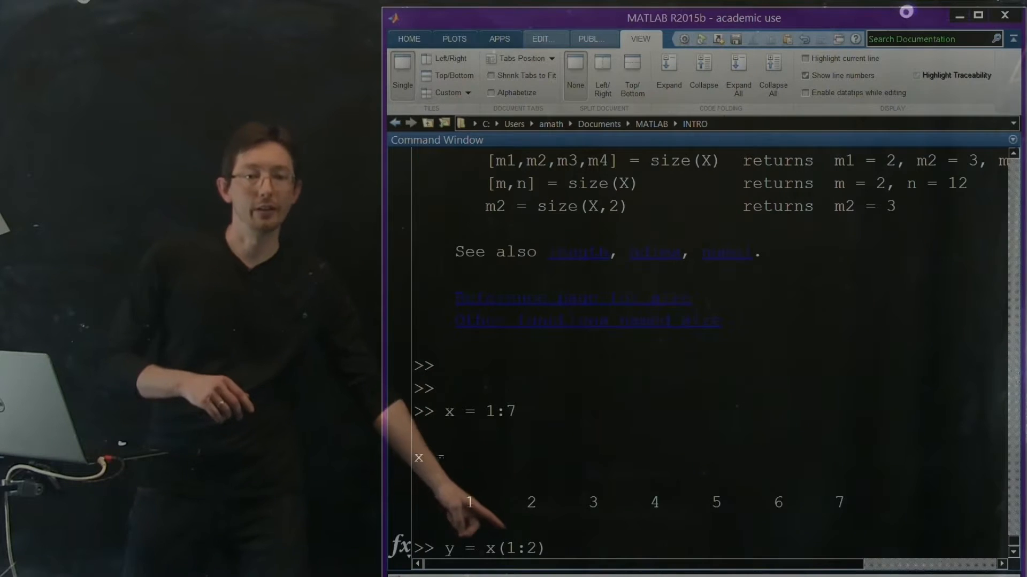
text(:)
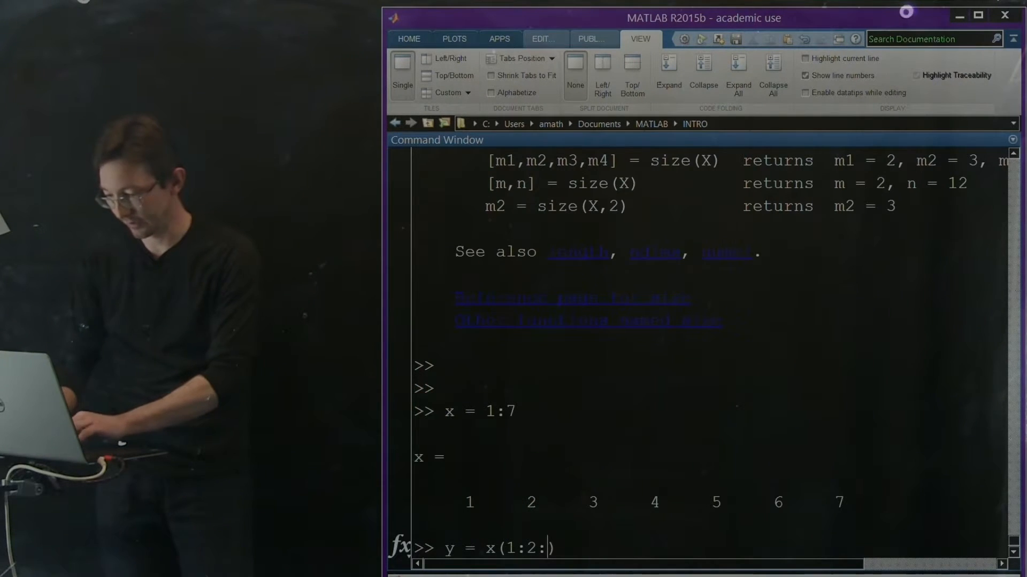
text(end))
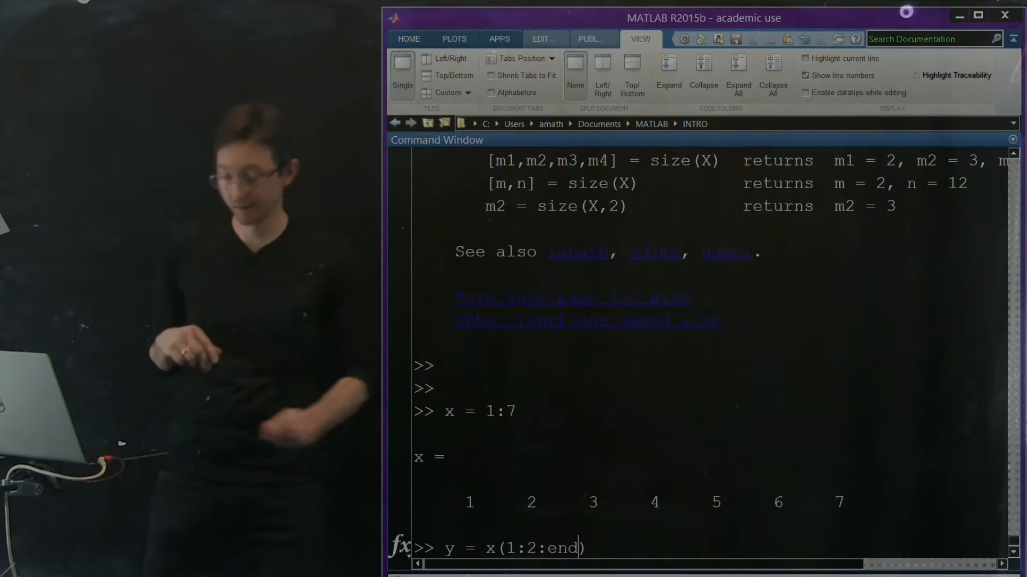
key(Return)
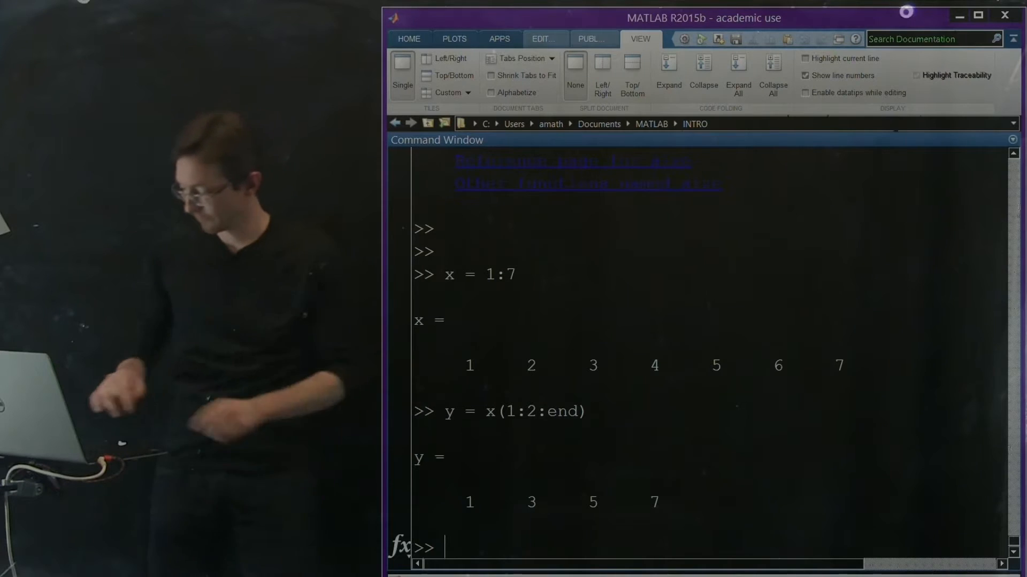
Step: Evaluate the standalone range 1:2:7, giving ans = 1 3 5 7
text(1:)
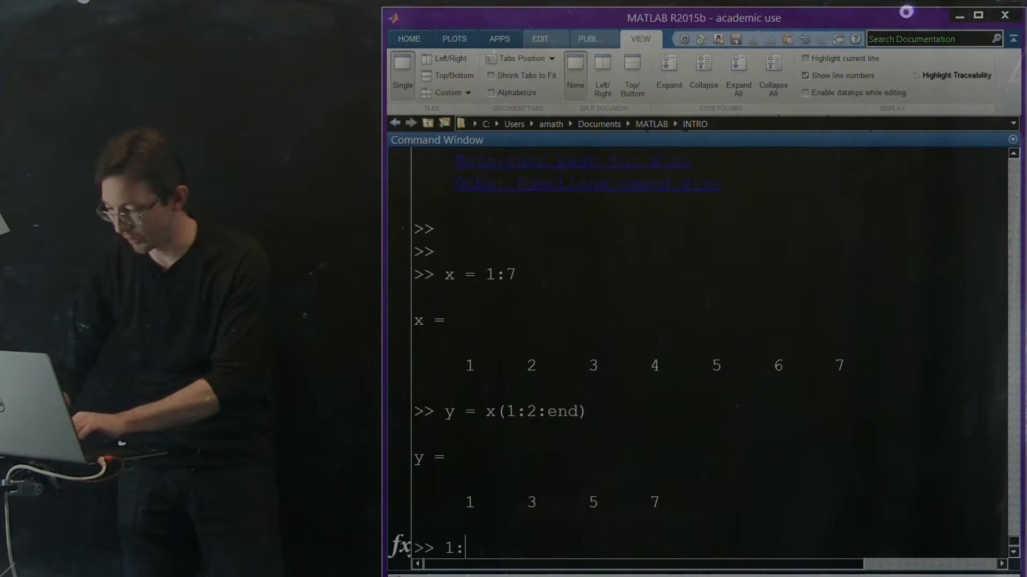
text(2:7)
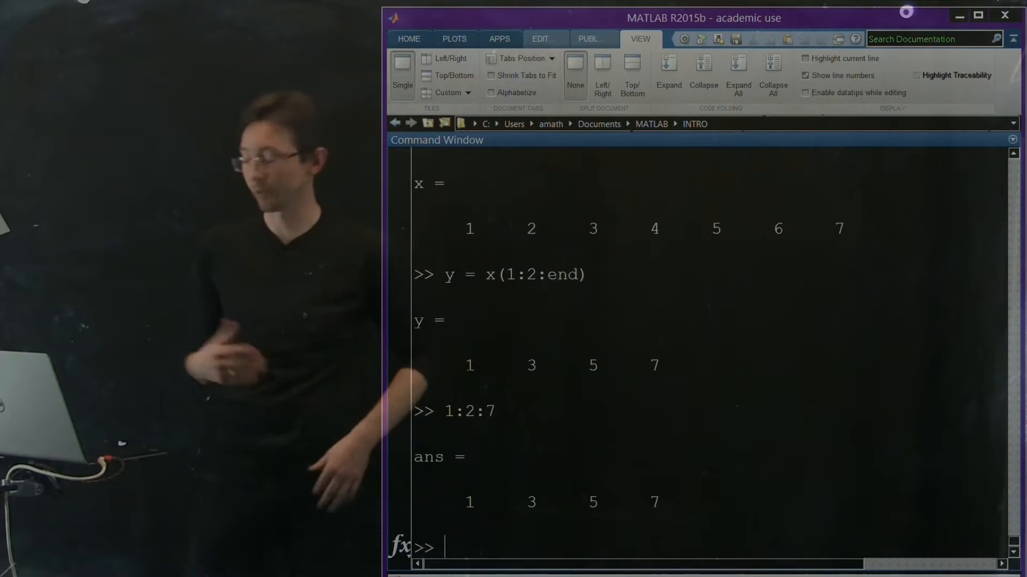
Step: Slice every third element with y = x(1:3:end), giving 1 4 7
text(y =)
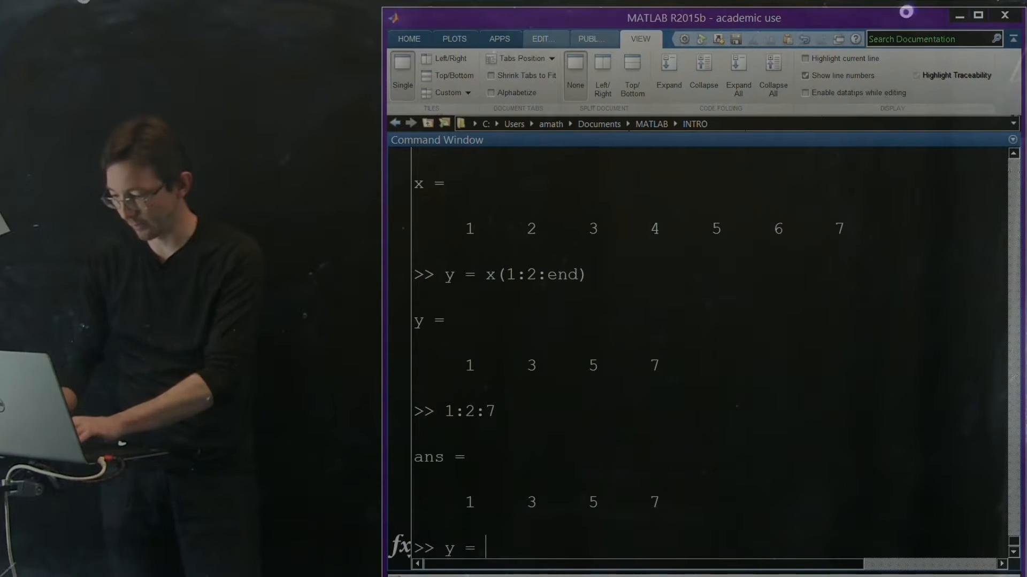
text(x(1:)
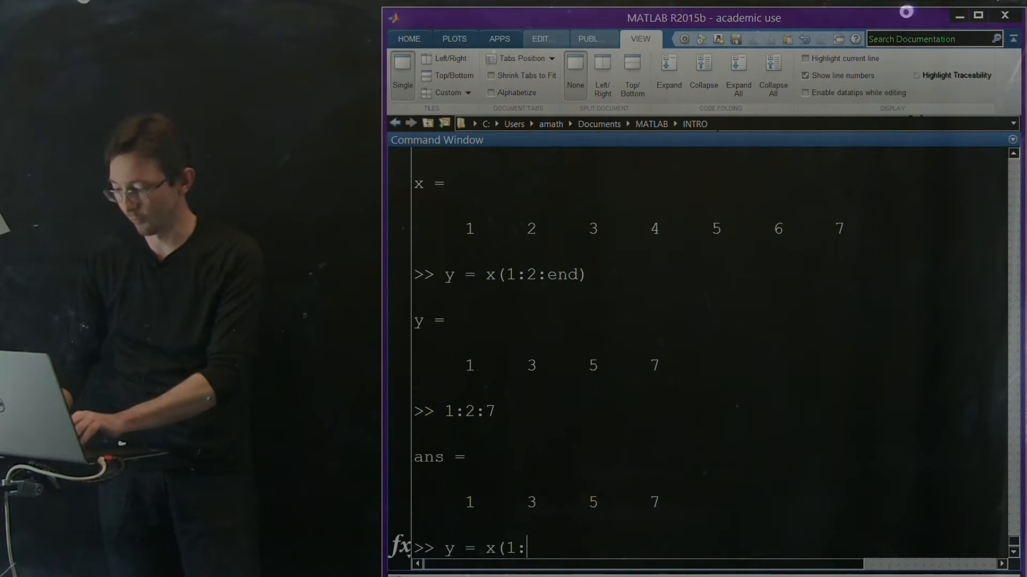
text(3:end))
text(y =)
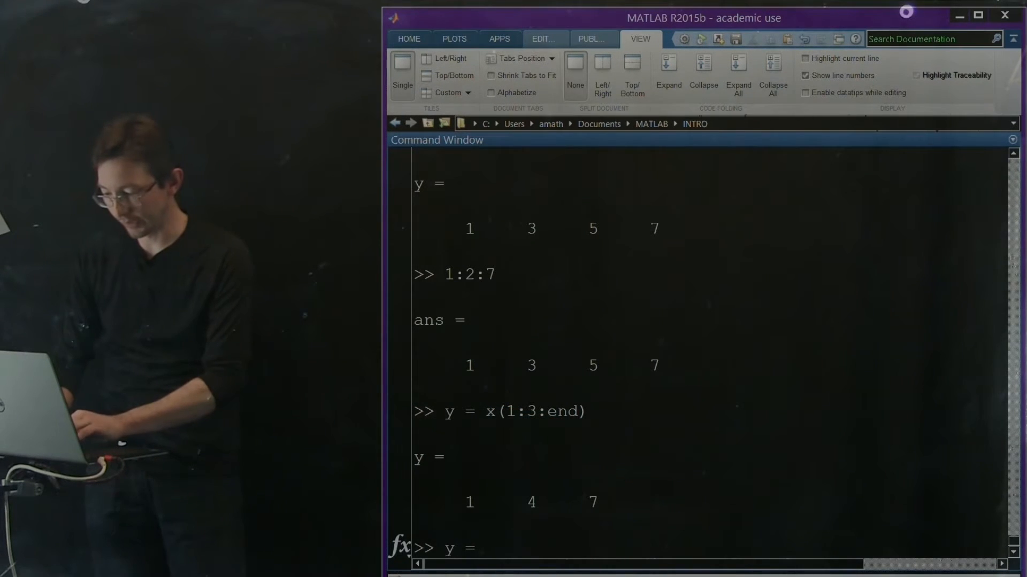
text(x(1:3:7)
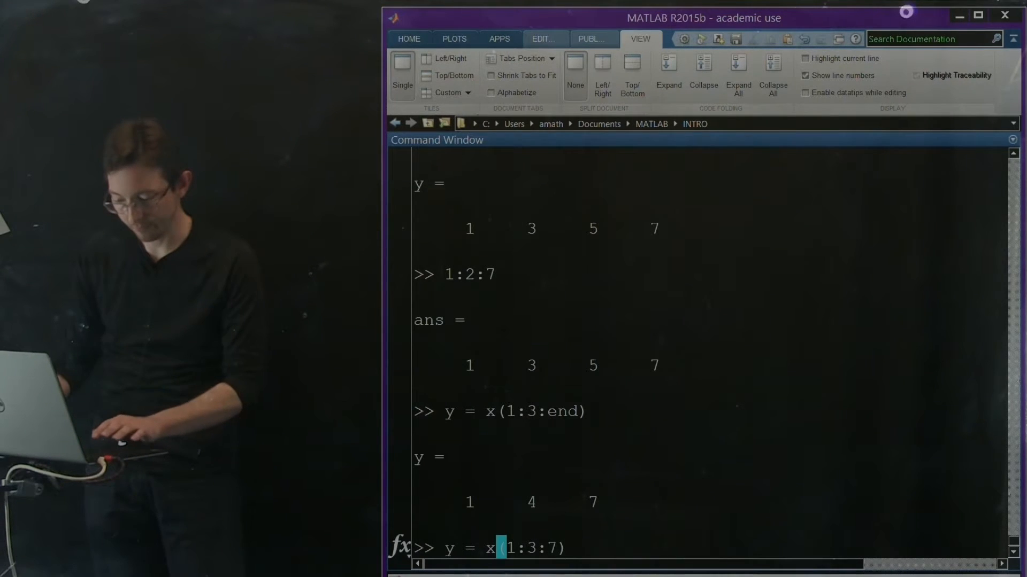
key(Return)
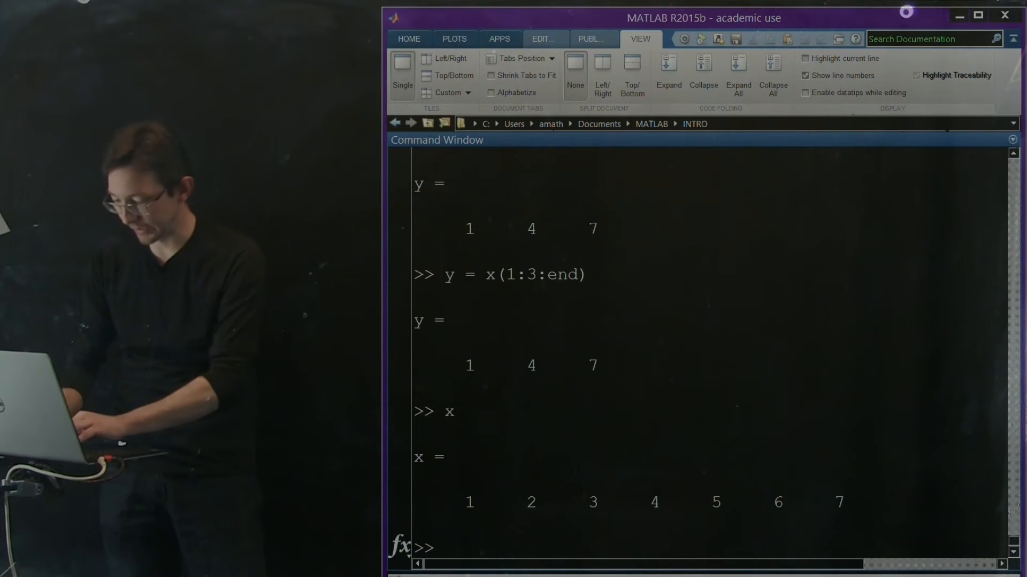
Step: Append 8 with x = [x 8], extending x to 1 through 8
text(x =)
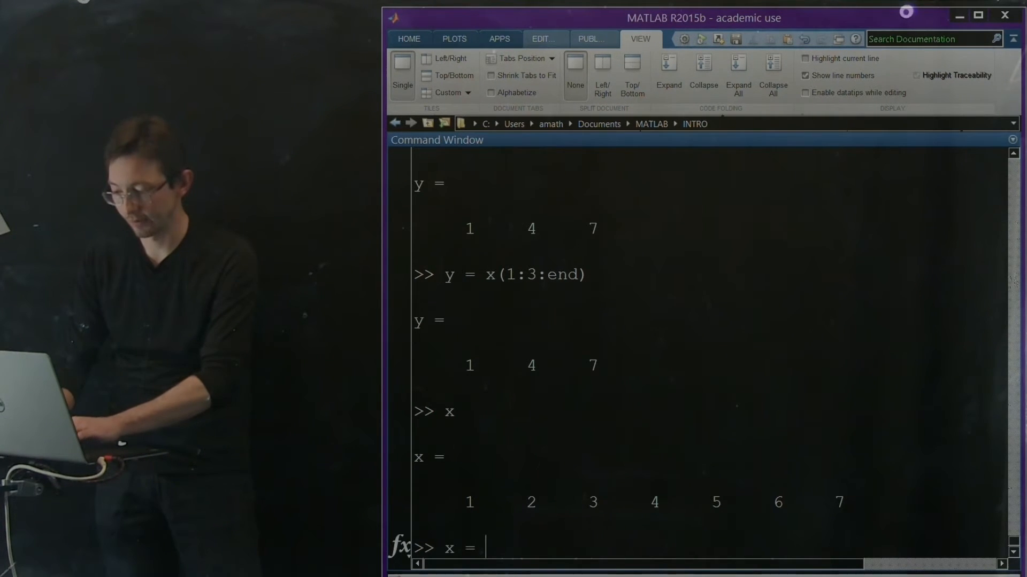
text([x)
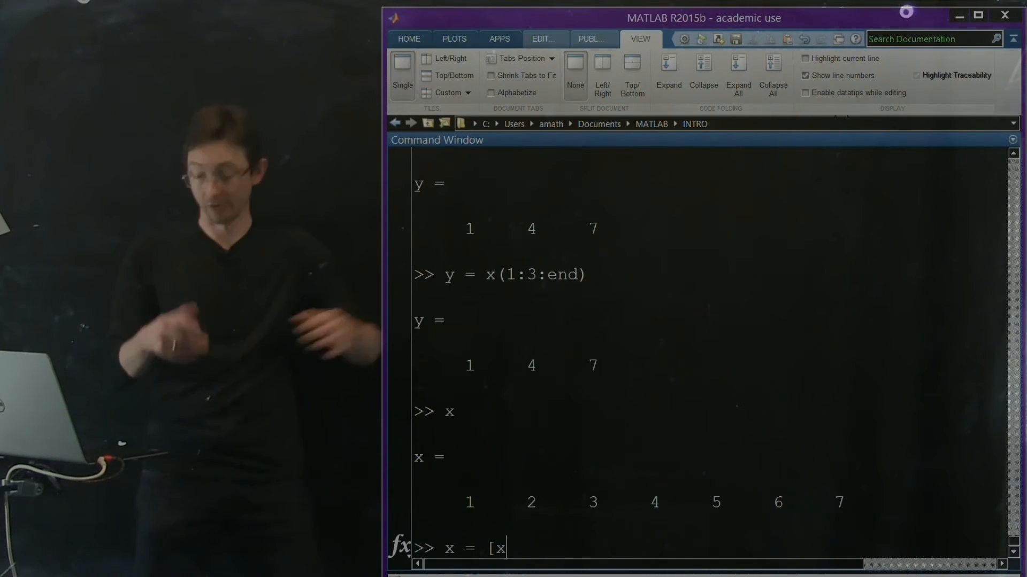
text(])
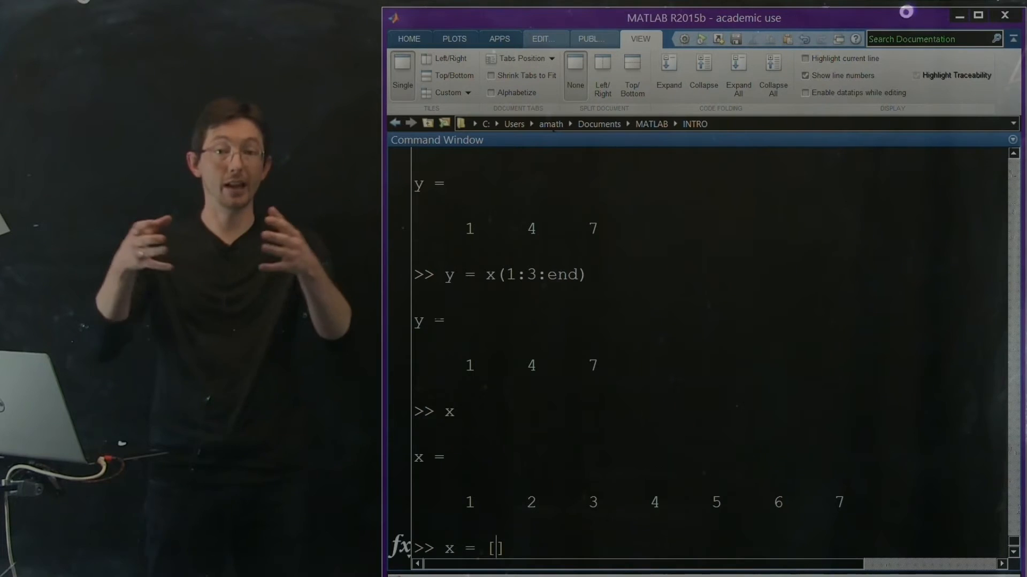
text(x)
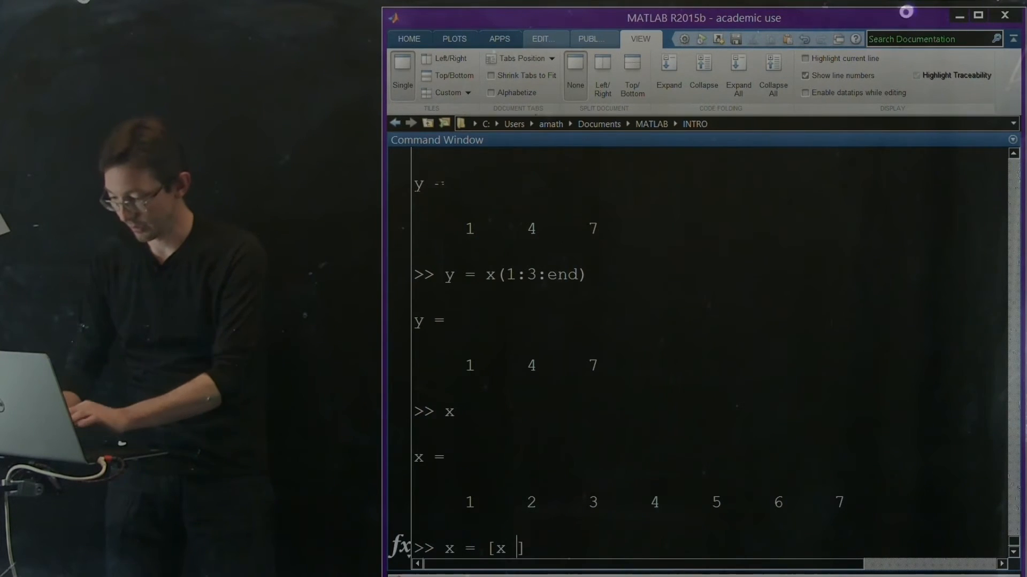
text(8)
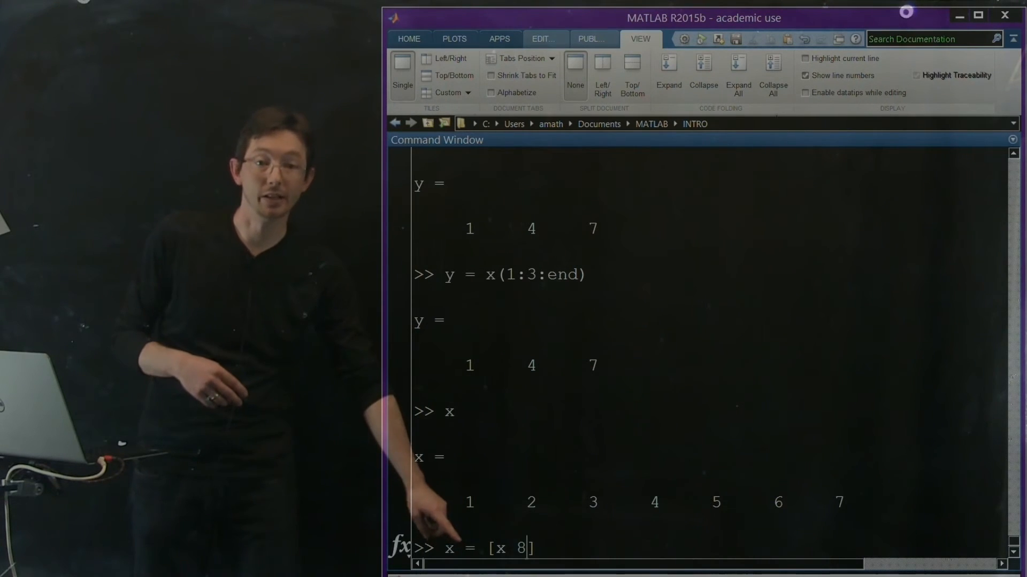
key(Return)
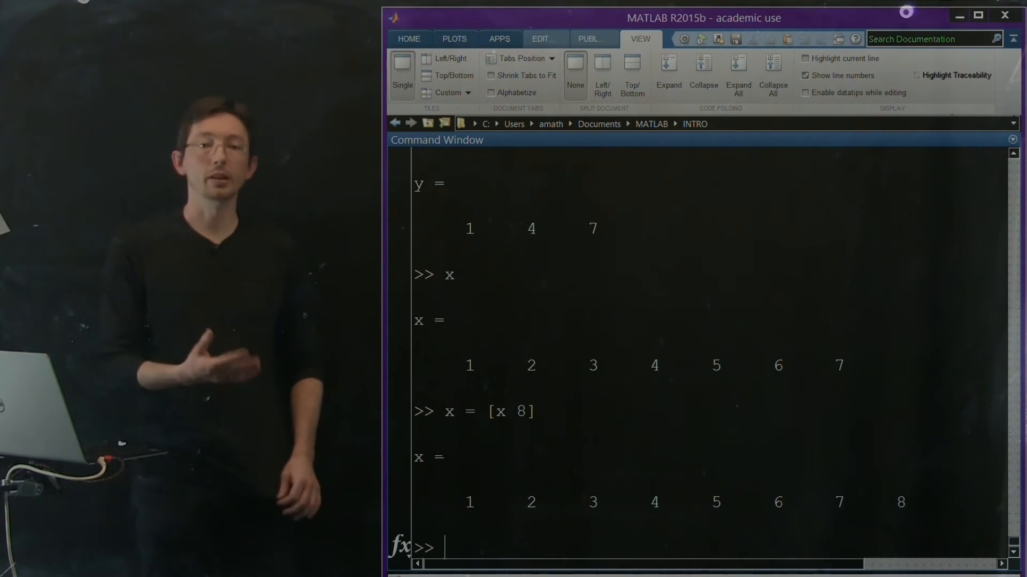
text(y)
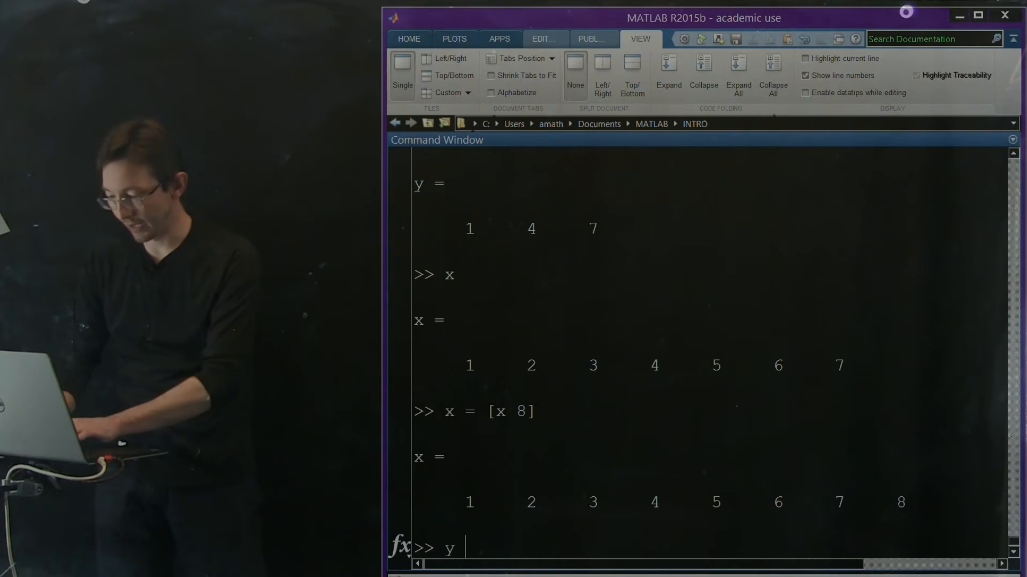
Step: Stack two copies of x into the 2-by-8 matrix y = [x; x], then look up help size
text(= [)
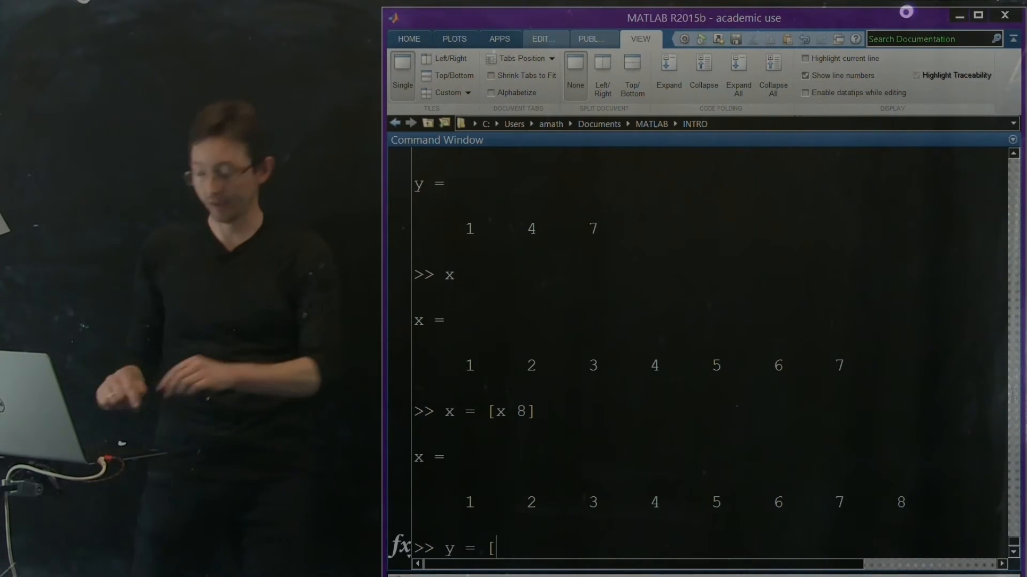
text(x;)
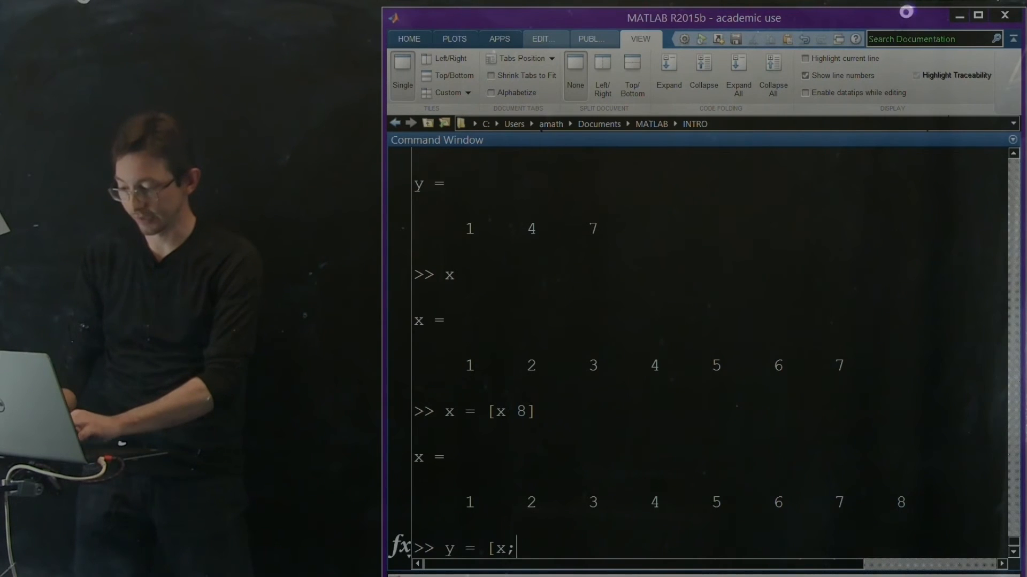
text(x])
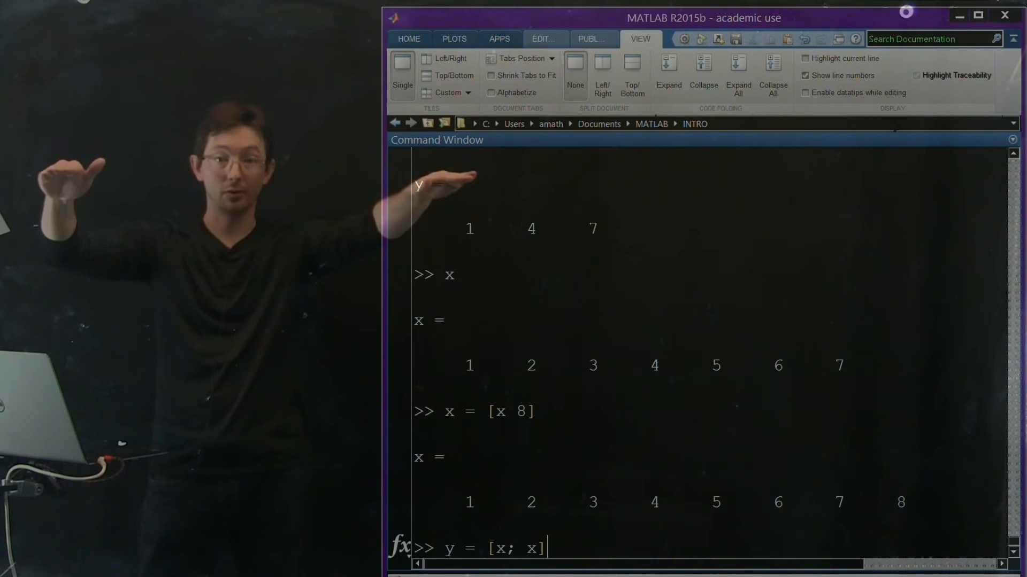
key(Return)
text(size(y)
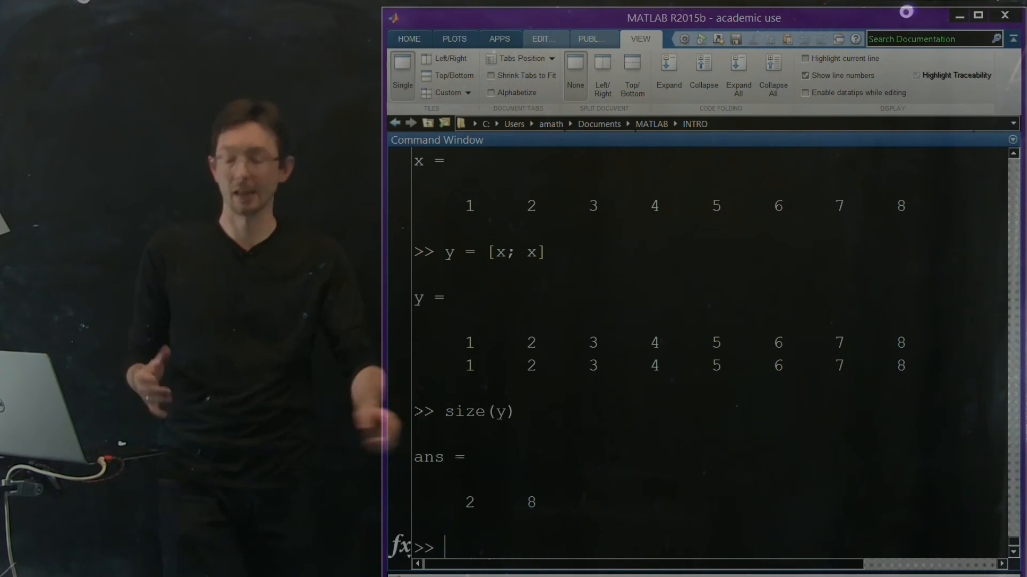
text(help siz)
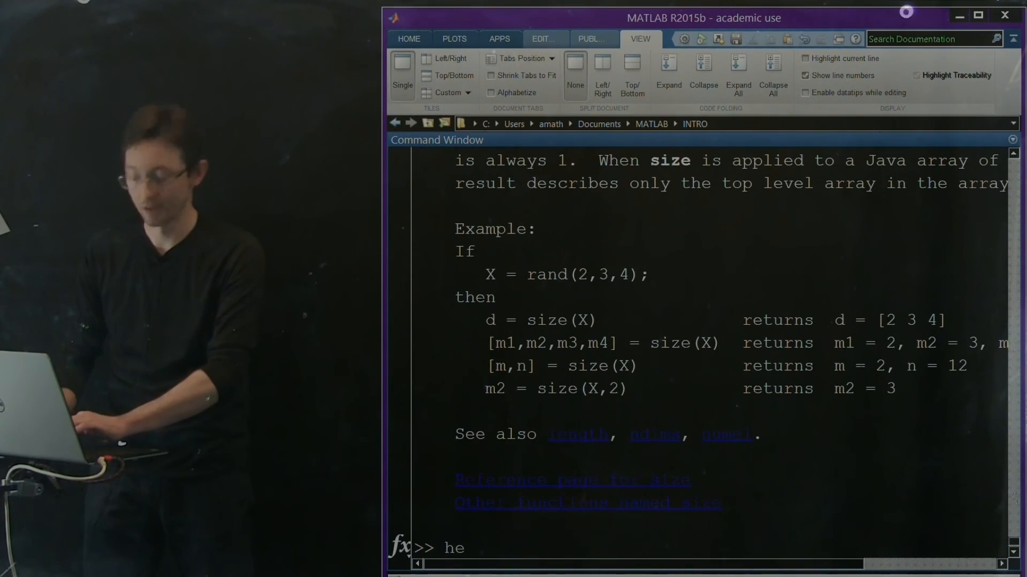
Step: Show the help text for rand and scroll up to its usage examples
text(lp)
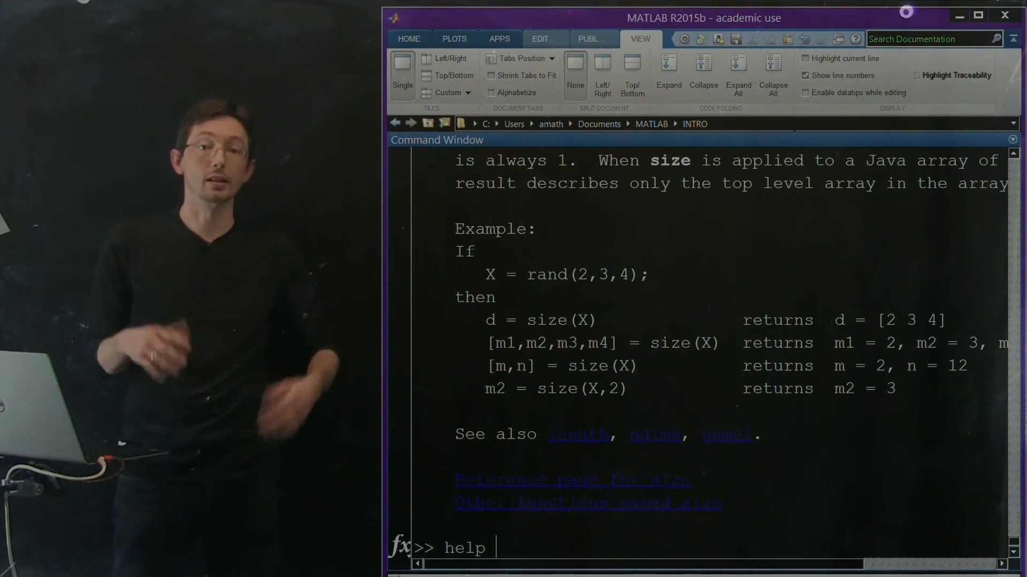
text(ran)
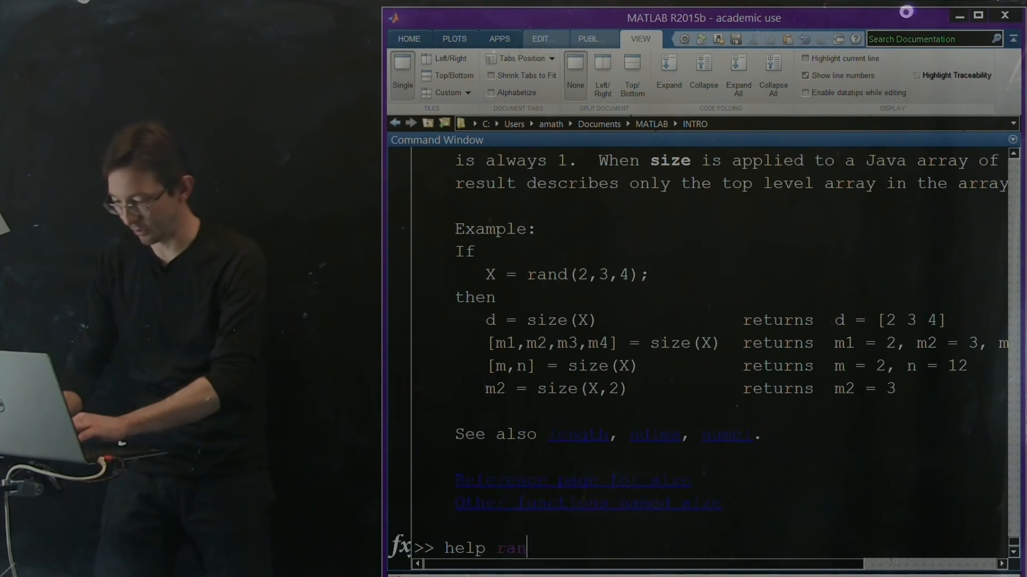
key(Return)
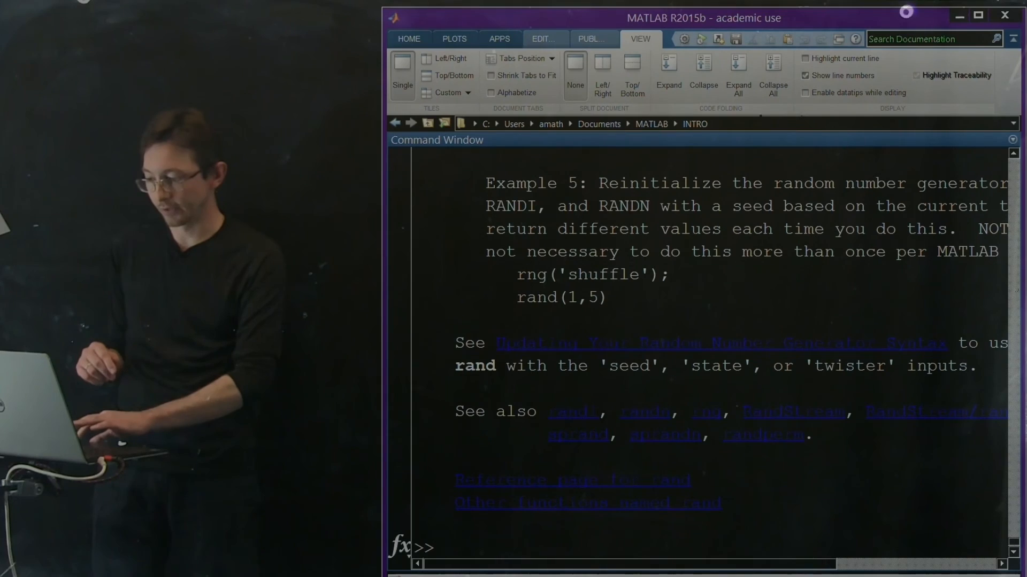
scroll(up, 3)
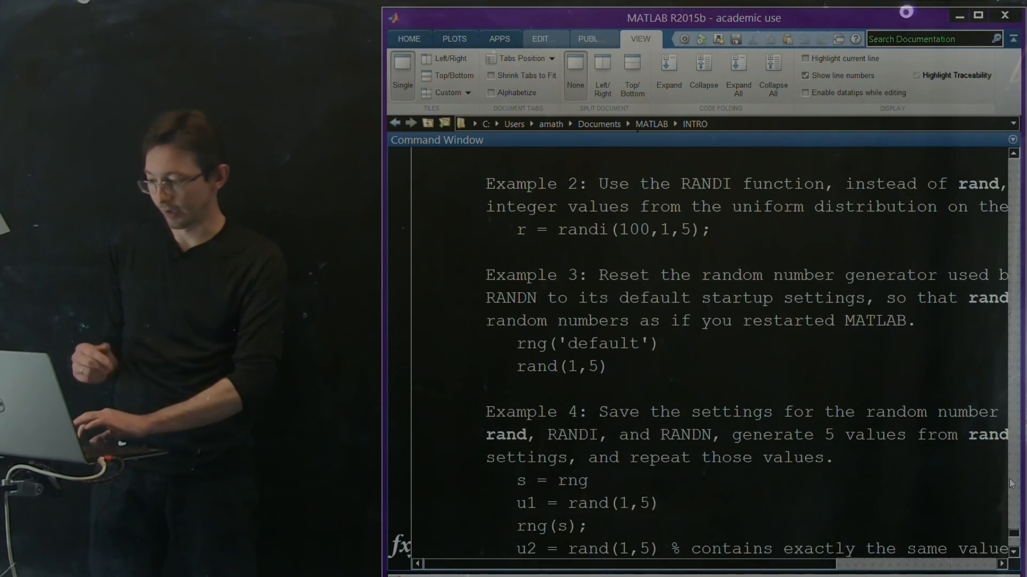